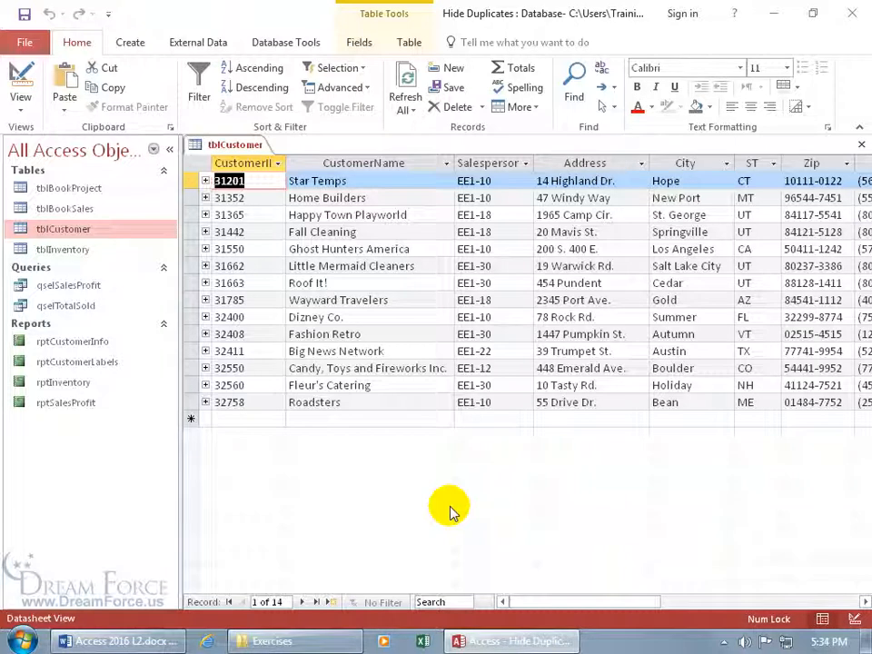
mouse_move(684, 419)
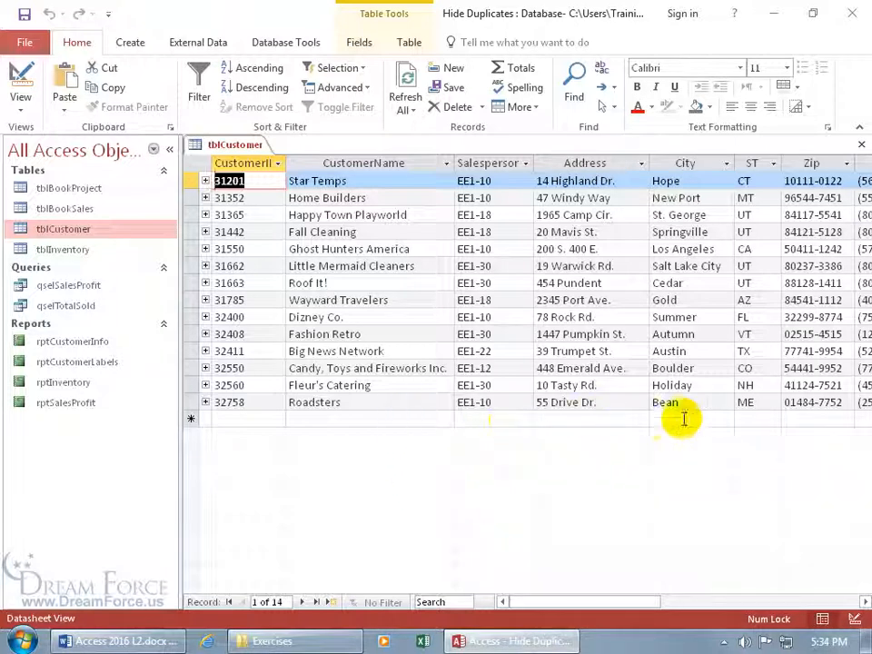
mouse_move(665, 482)
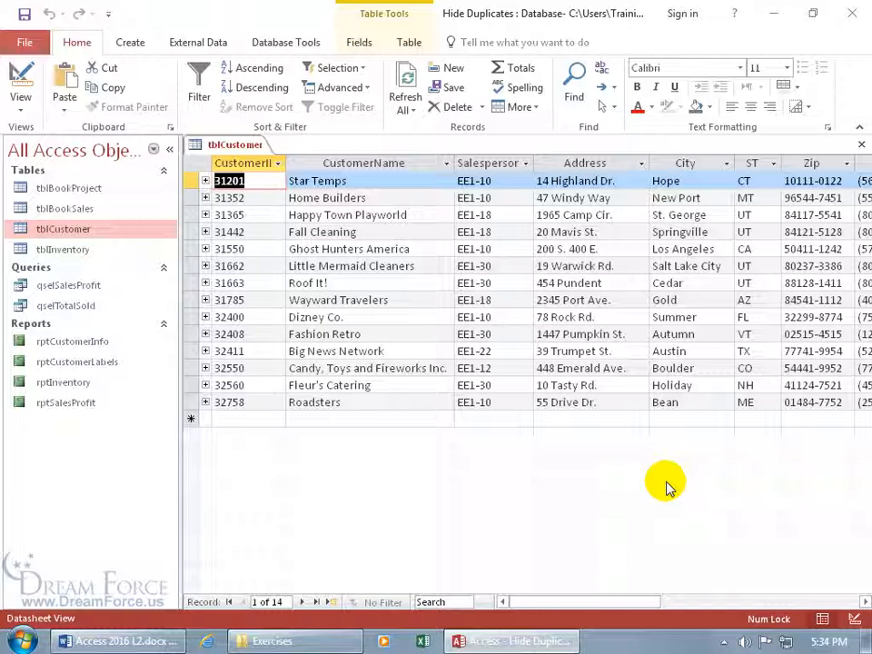
mouse_move(438, 413)
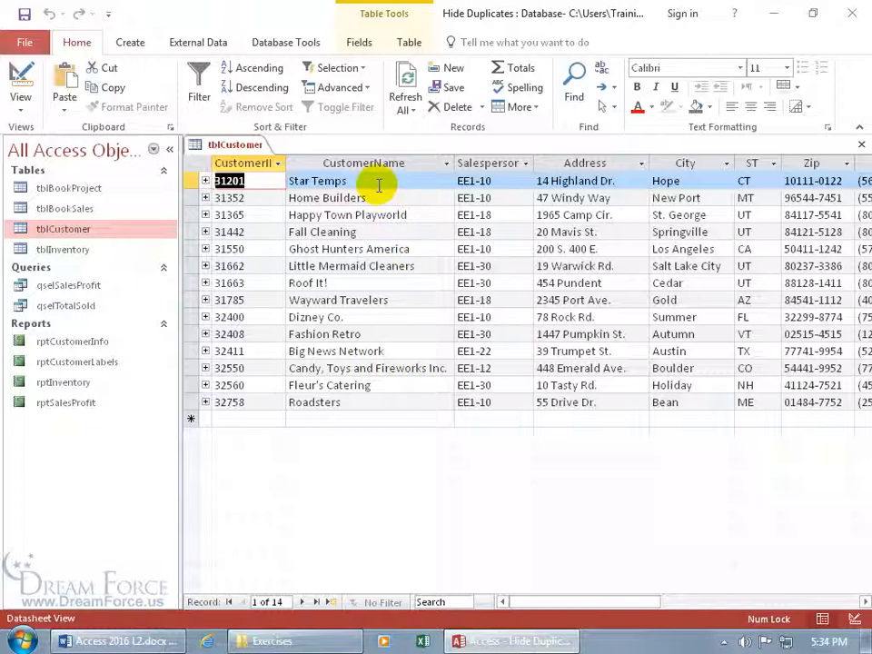
mouse_move(368, 215)
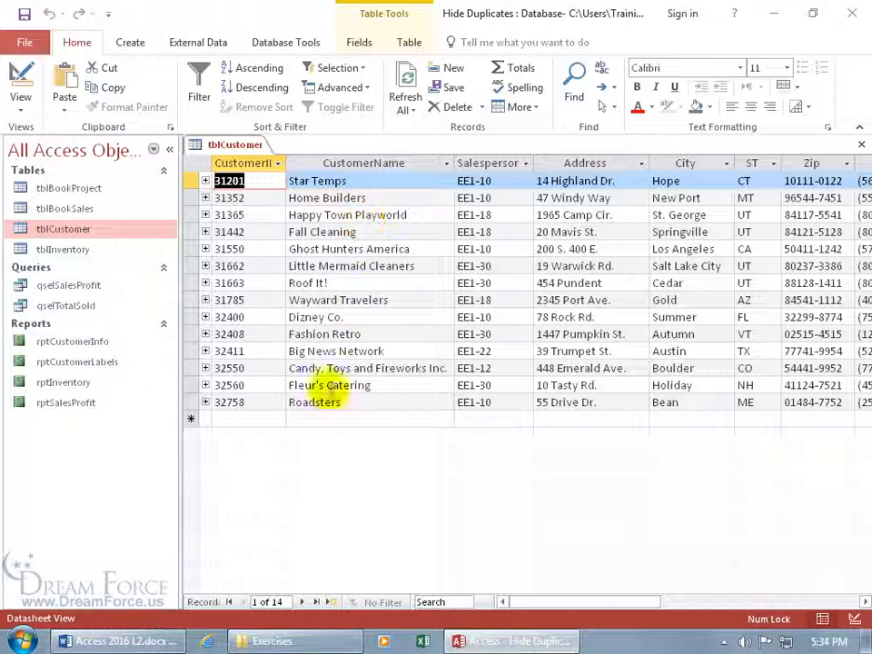
mouse_move(282, 568)
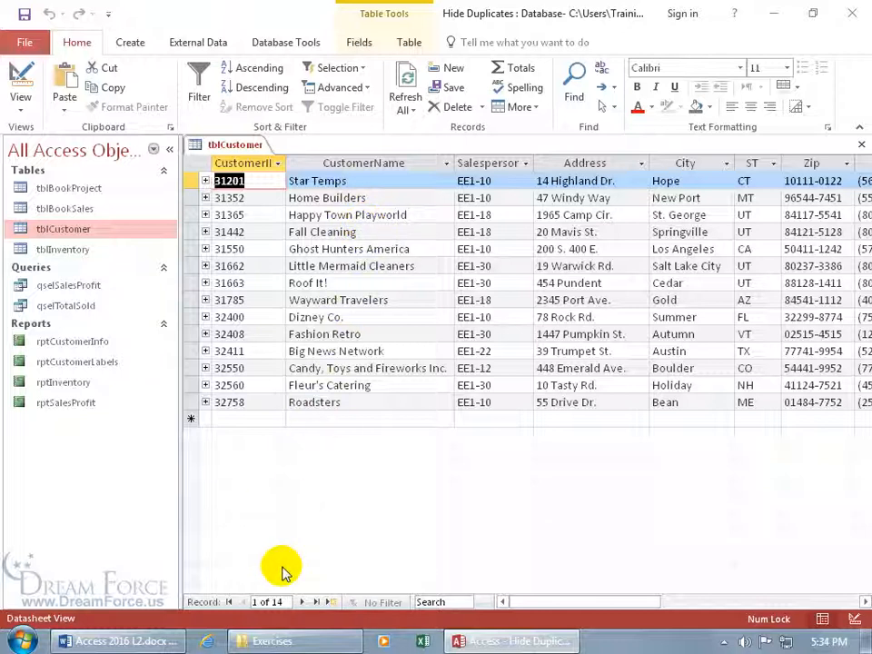
mouse_move(361, 472)
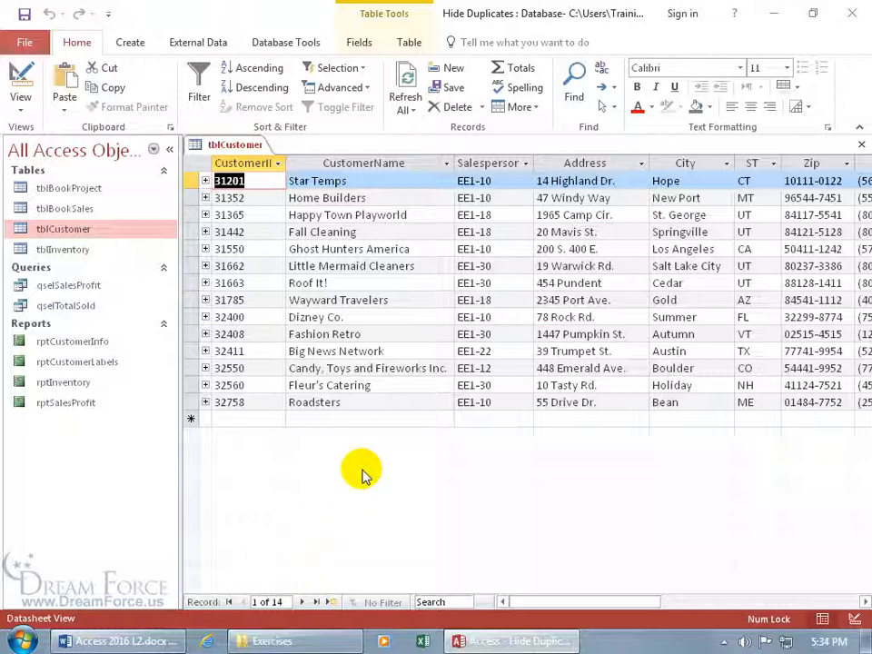
mouse_move(407, 343)
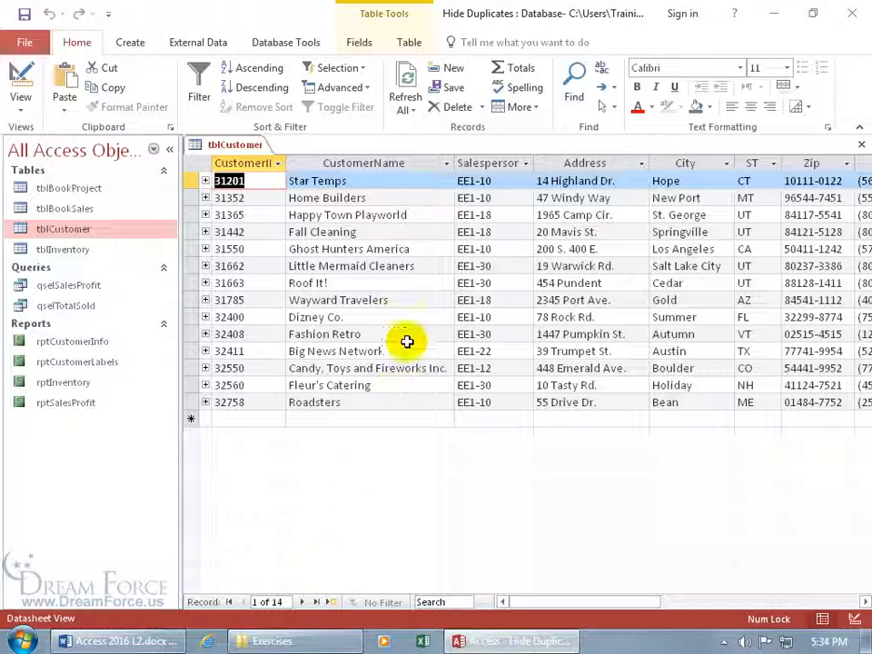
mouse_move(419, 200)
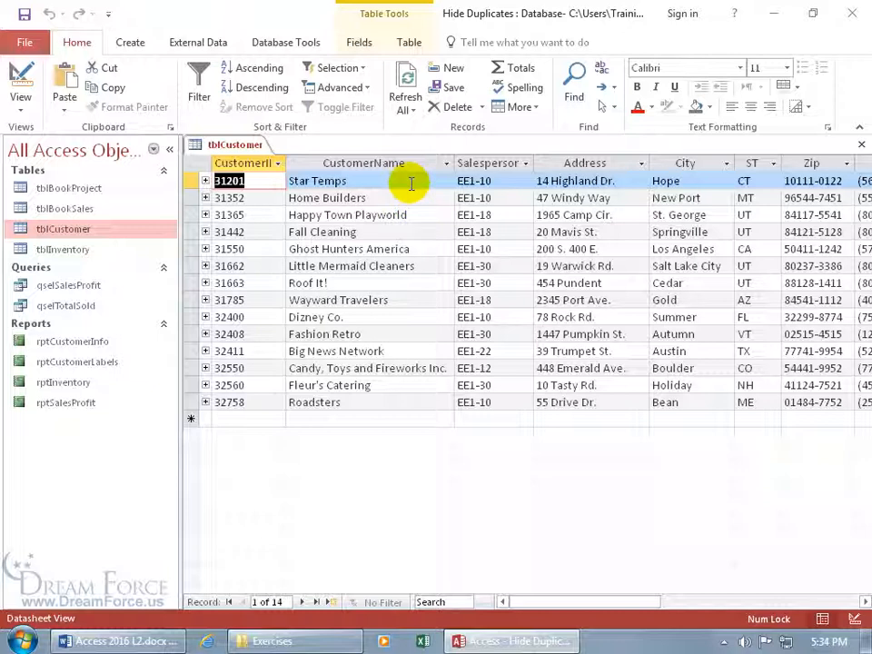
mouse_move(407, 199)
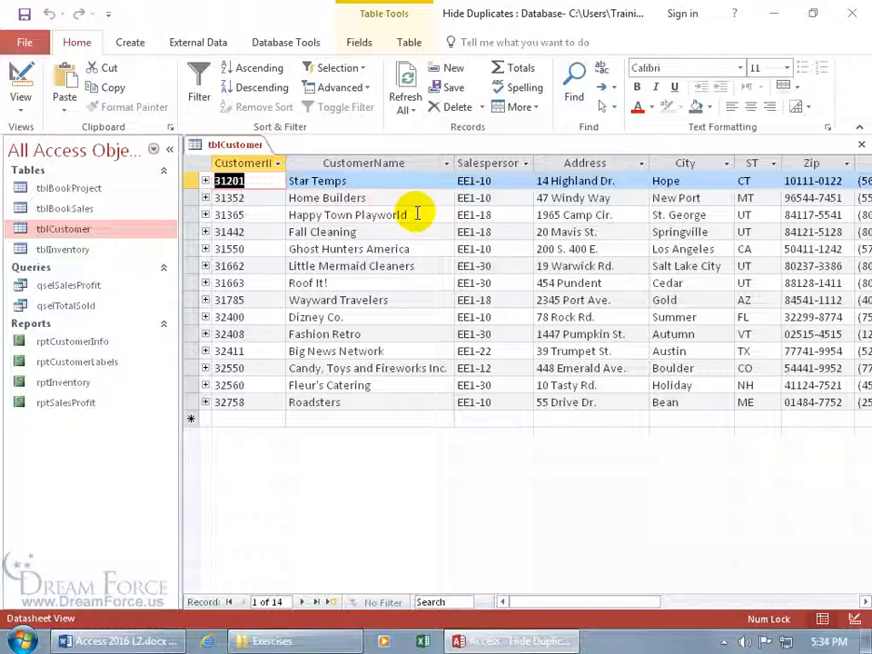
mouse_move(284, 552)
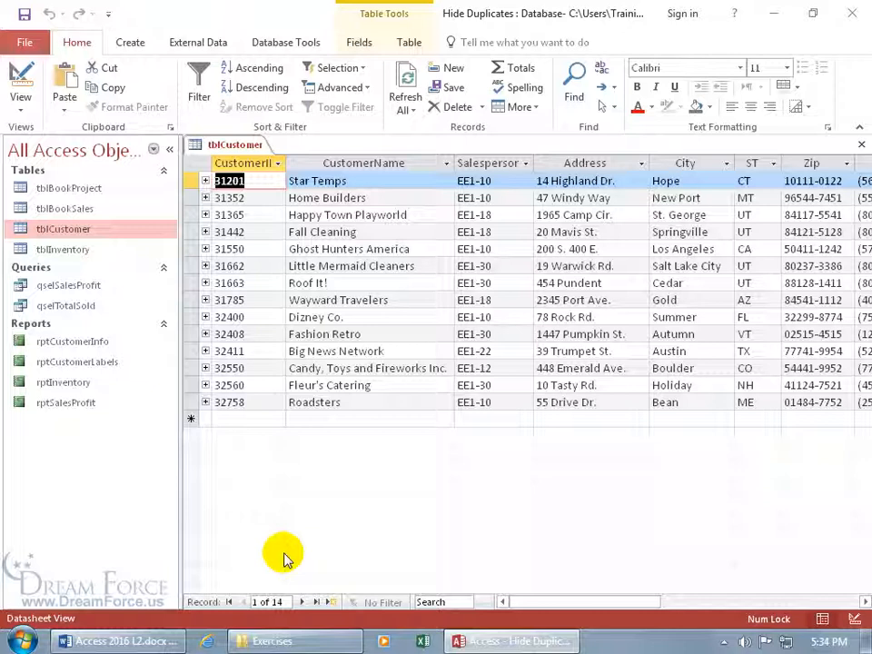
mouse_move(388, 465)
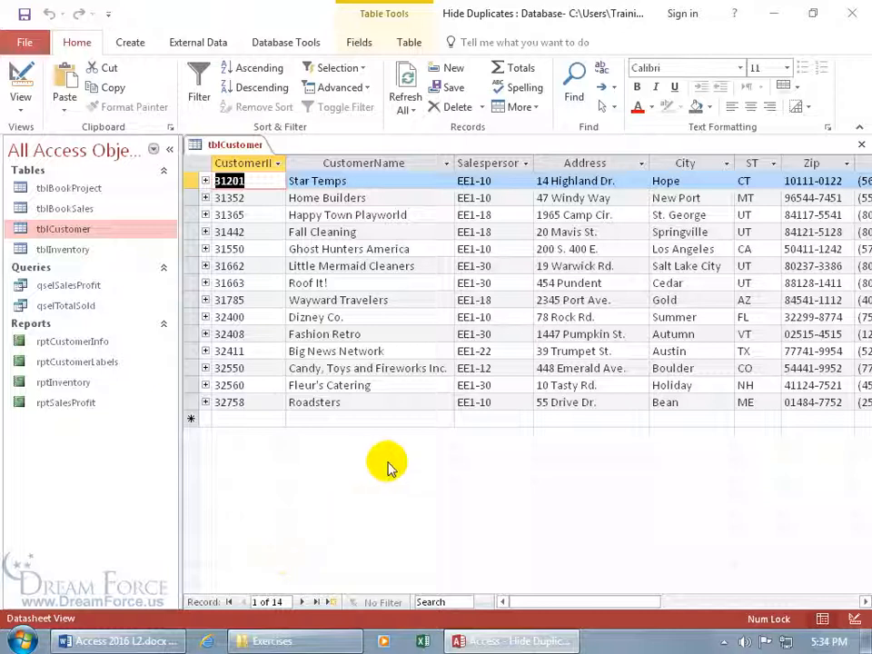
mouse_move(346, 482)
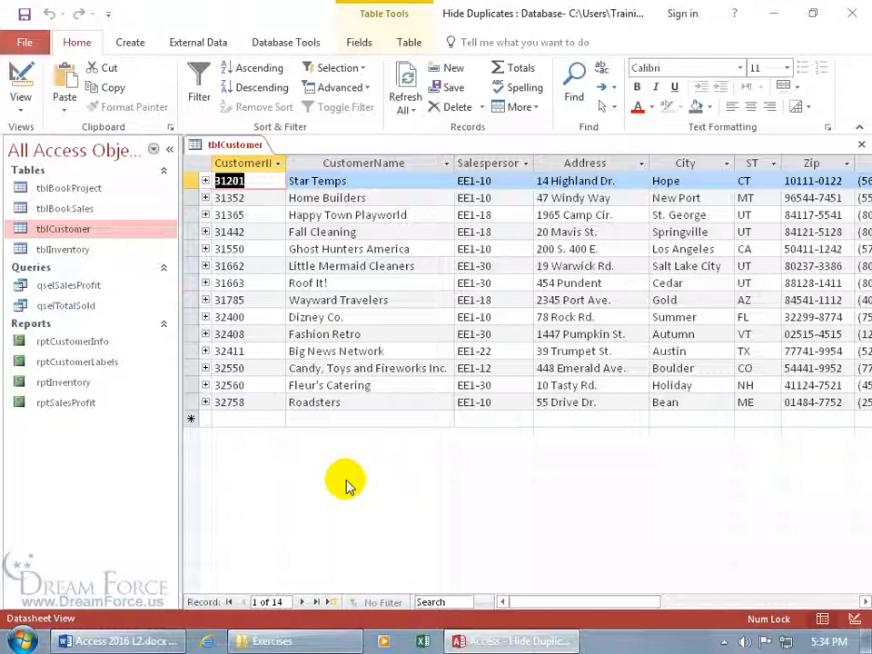
mouse_move(357, 471)
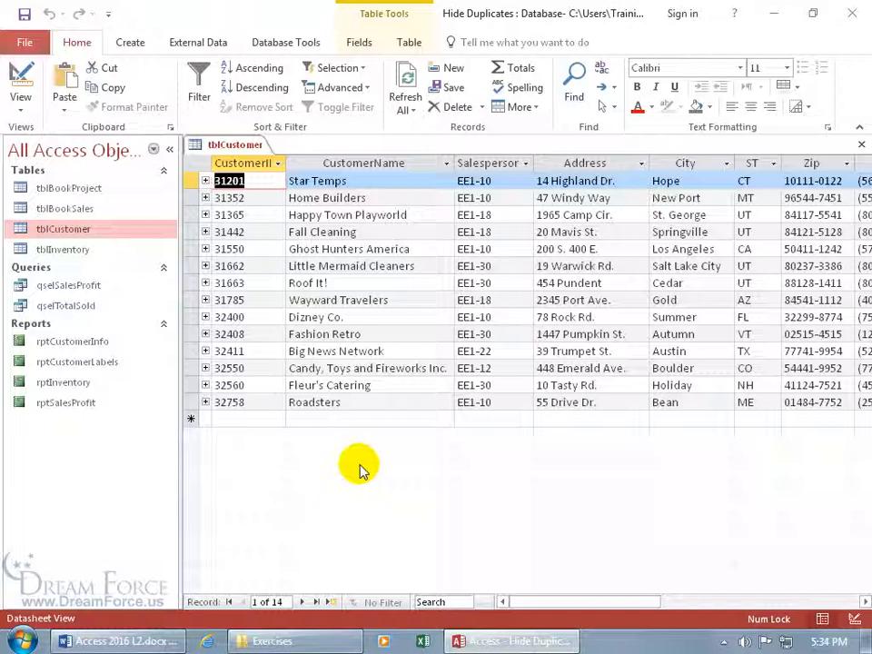
- Bring up the Exercises folder and select Clients Merge Letter.docx
left_click(272, 642)
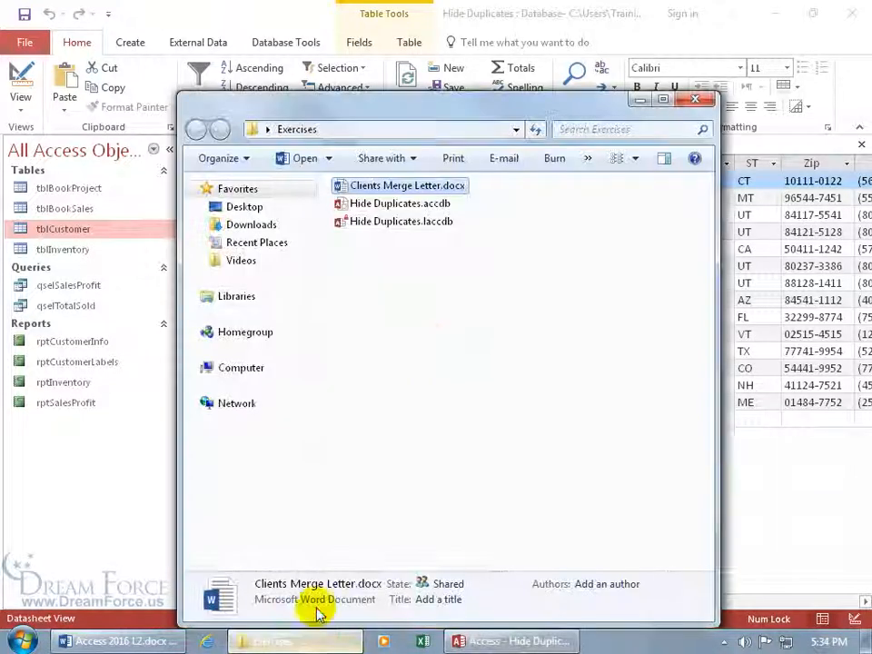
left_click(406, 185)
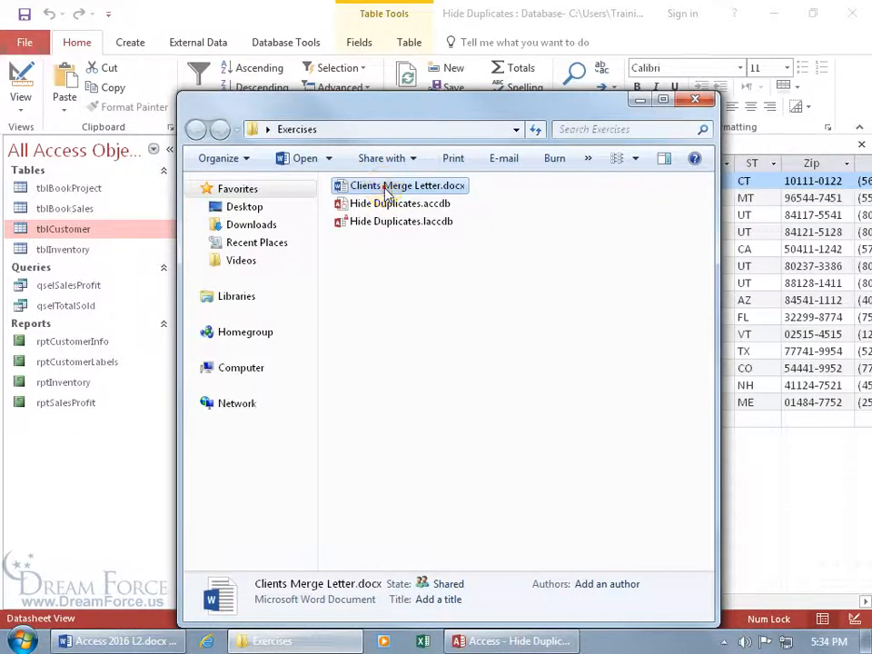
- Open Clients Merge Letter.docx in Word to review the letter
double_click(407, 186)
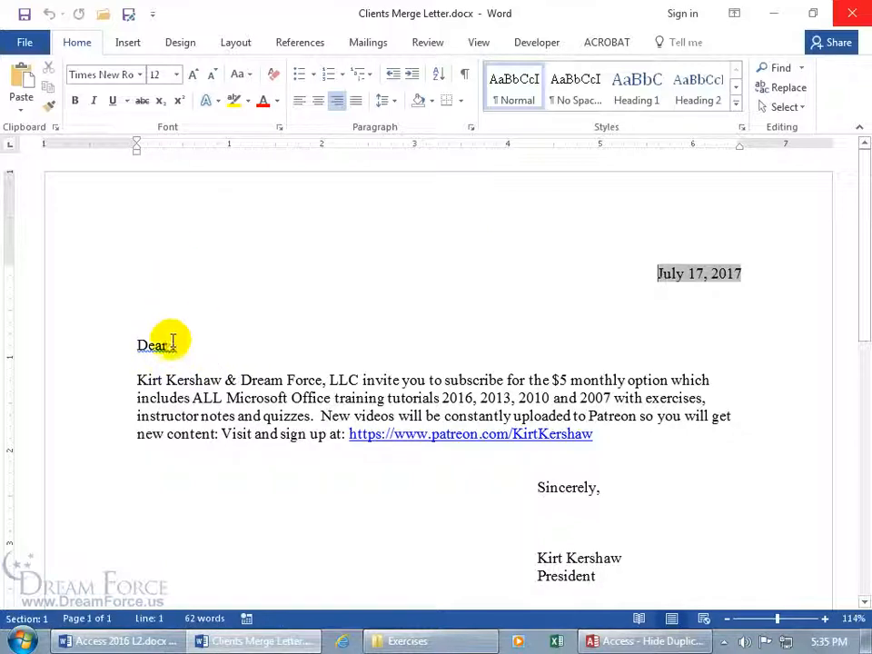
mouse_move(150, 267)
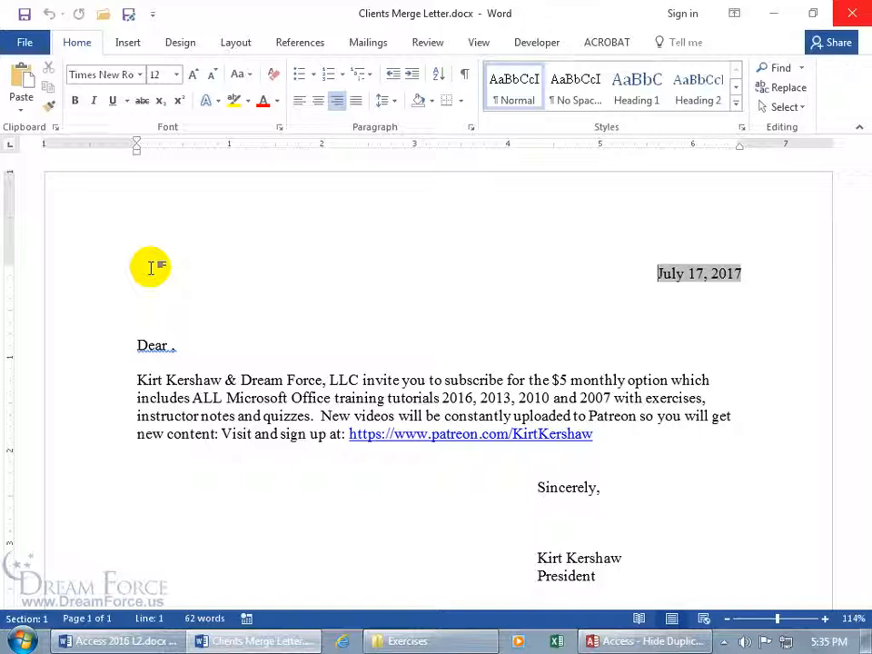
mouse_move(170, 306)
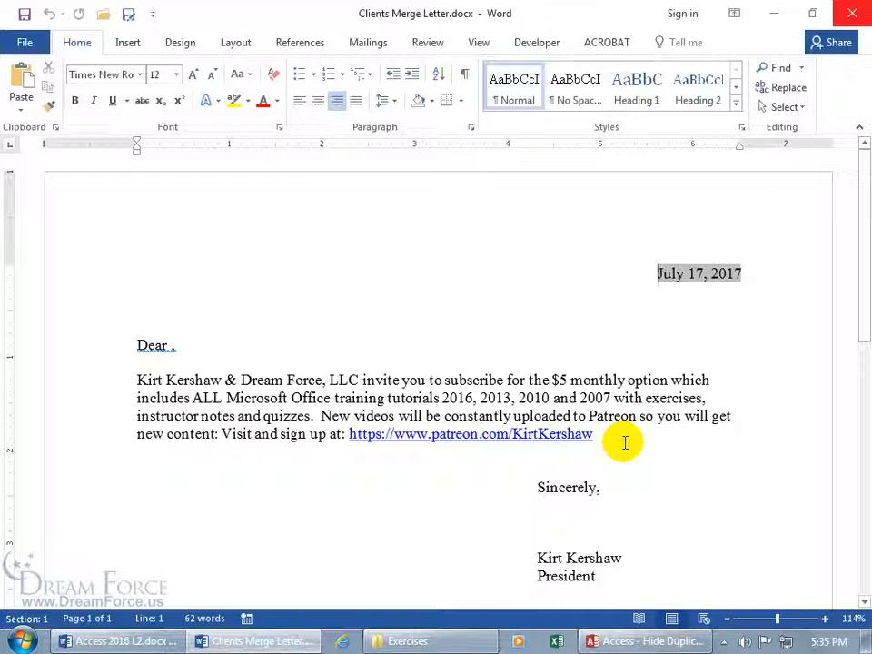
mouse_move(481, 463)
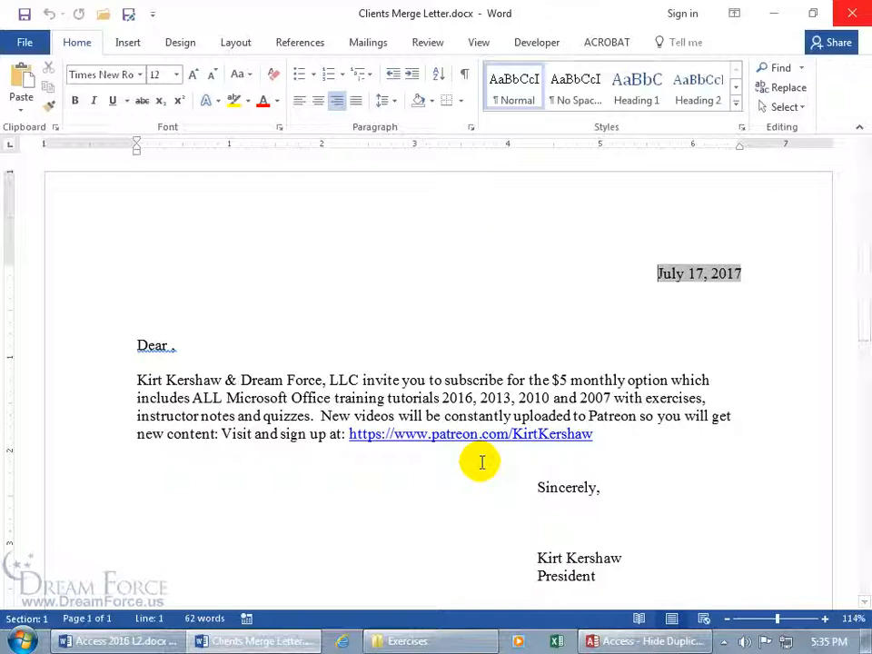
mouse_move(350, 377)
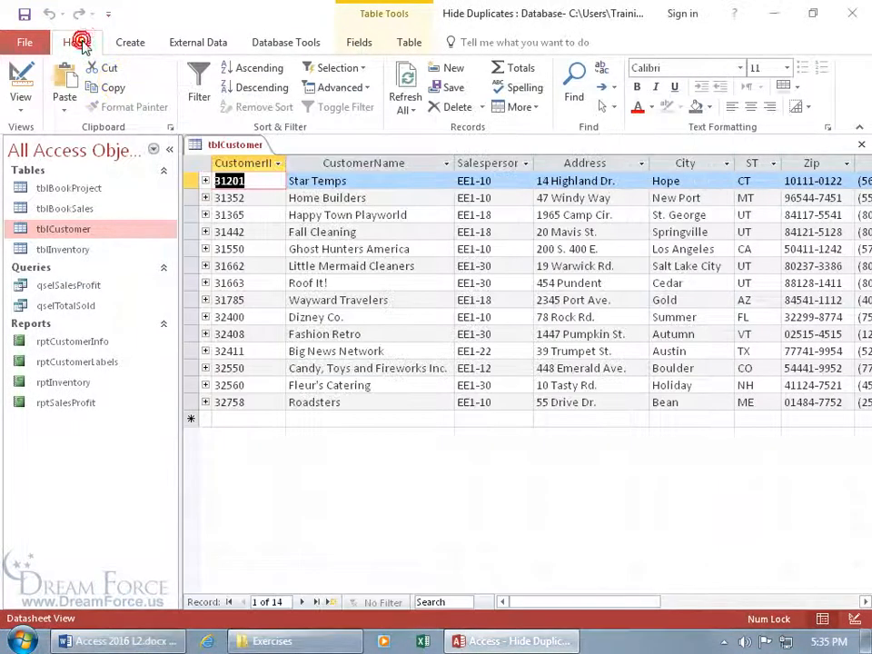
- Start a Word Mail Merge from tblCustomer, linking to an existing Word document
left_click(198, 42)
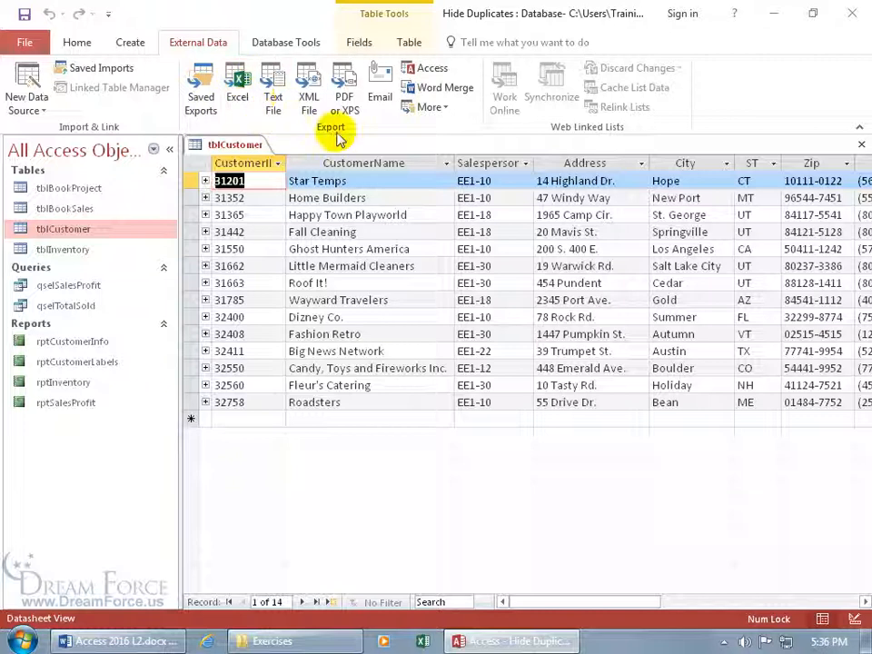
mouse_move(445, 88)
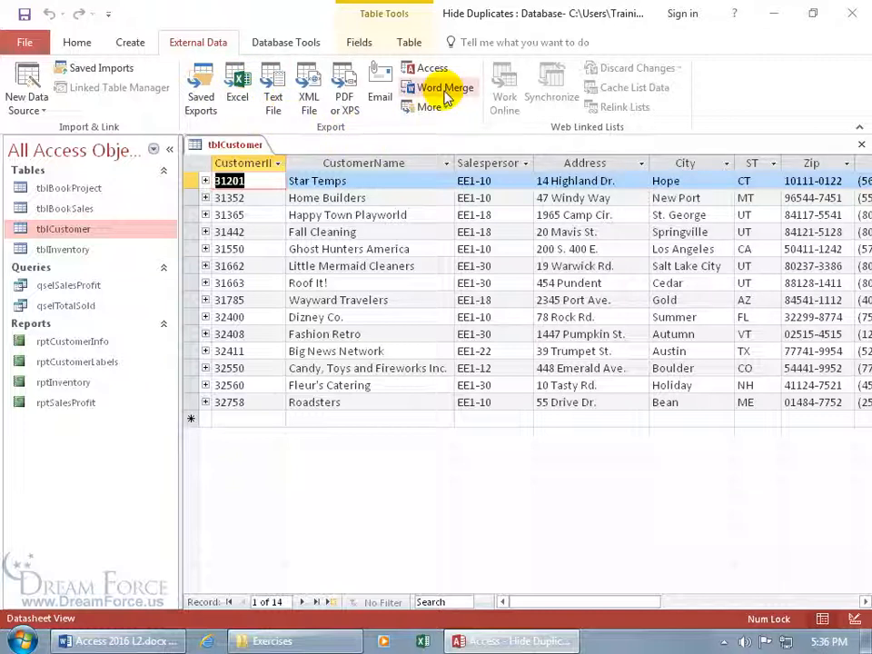
left_click(445, 87)
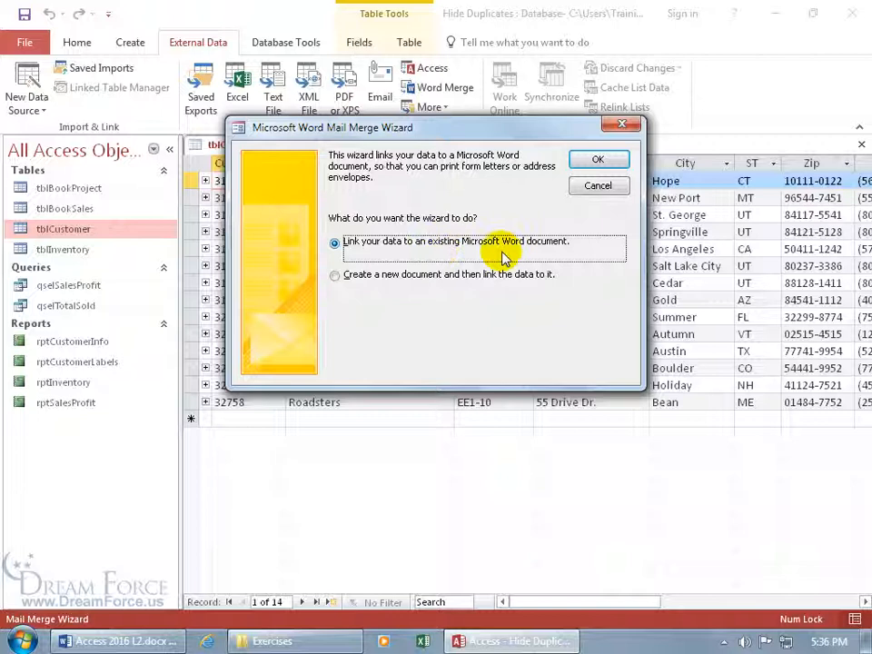
mouse_move(460, 293)
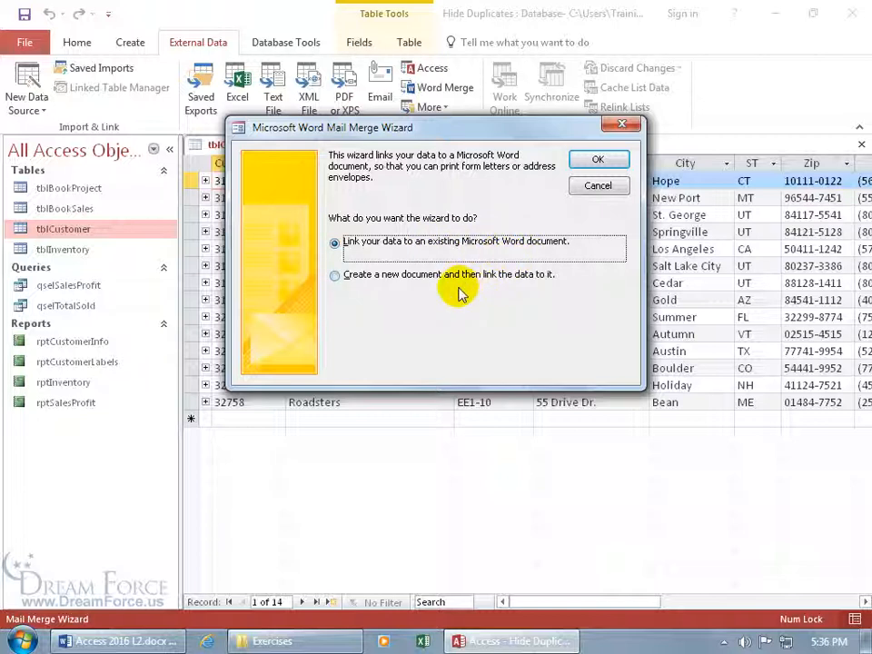
mouse_move(446, 257)
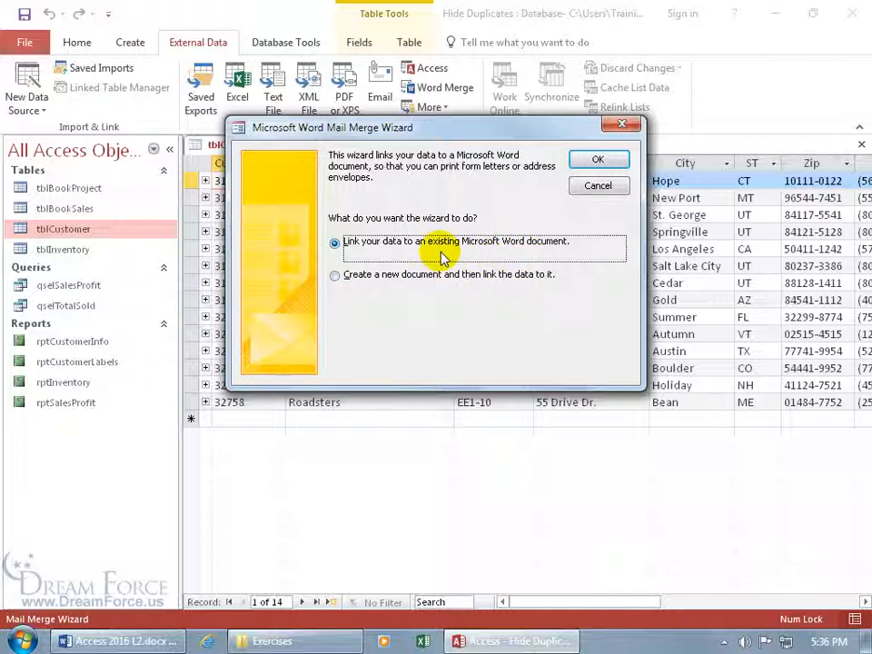
mouse_move(597, 166)
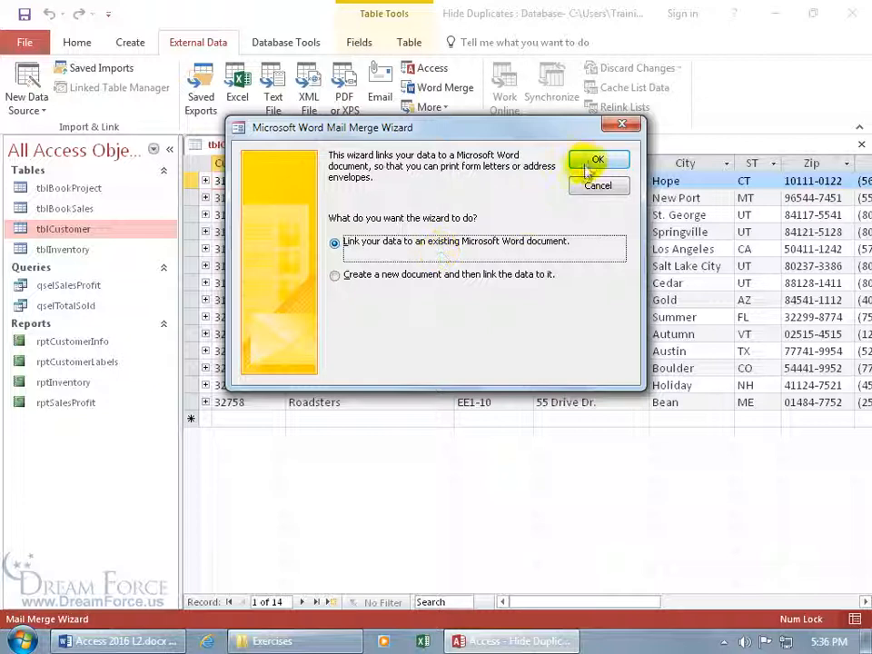
left_click(598, 159)
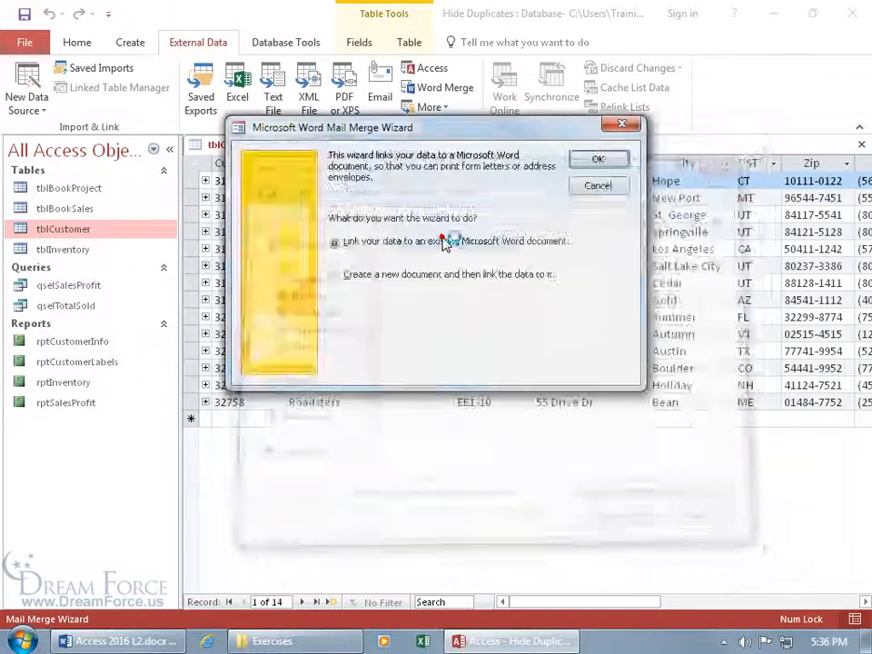
- Open Clients Merge Letter.docx as the merge document using tblCustomer recipients
left_click(598, 158)
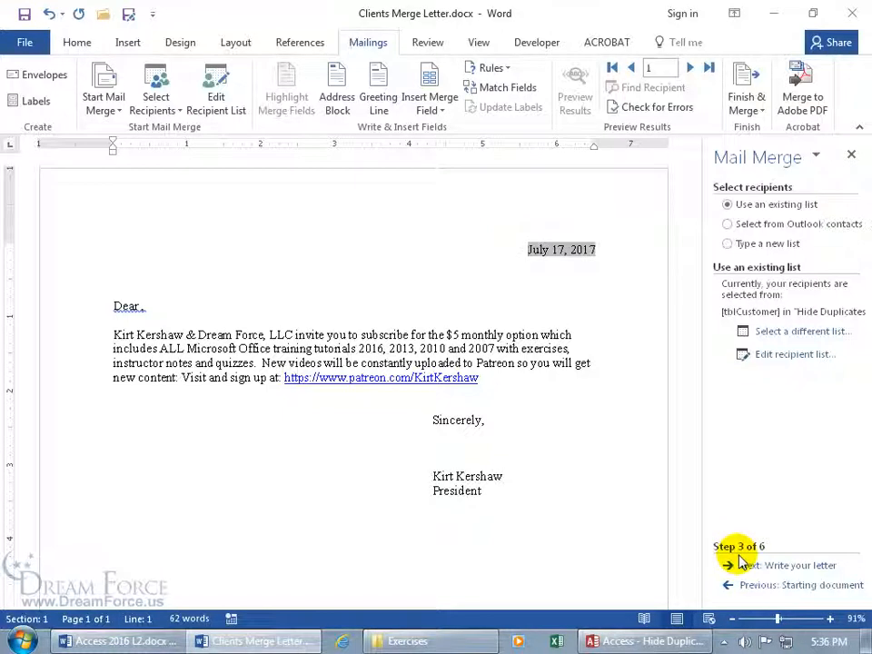
mouse_move(795, 513)
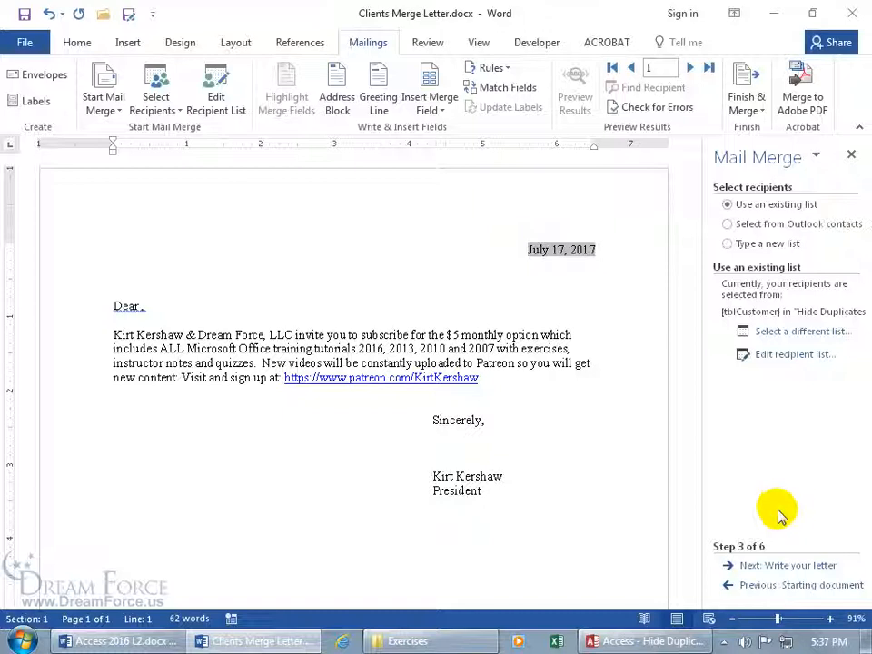
mouse_move(765, 453)
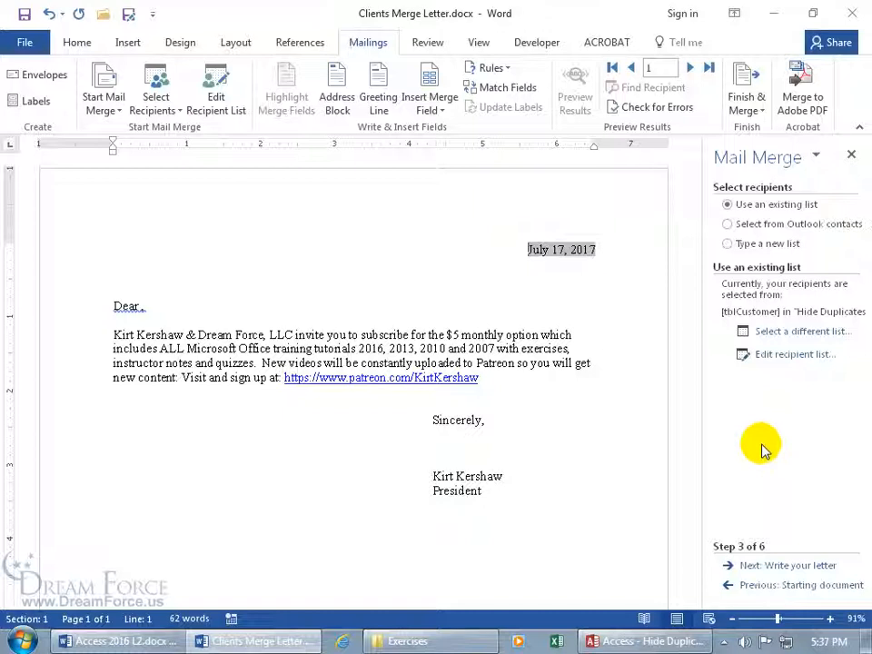
mouse_move(763, 322)
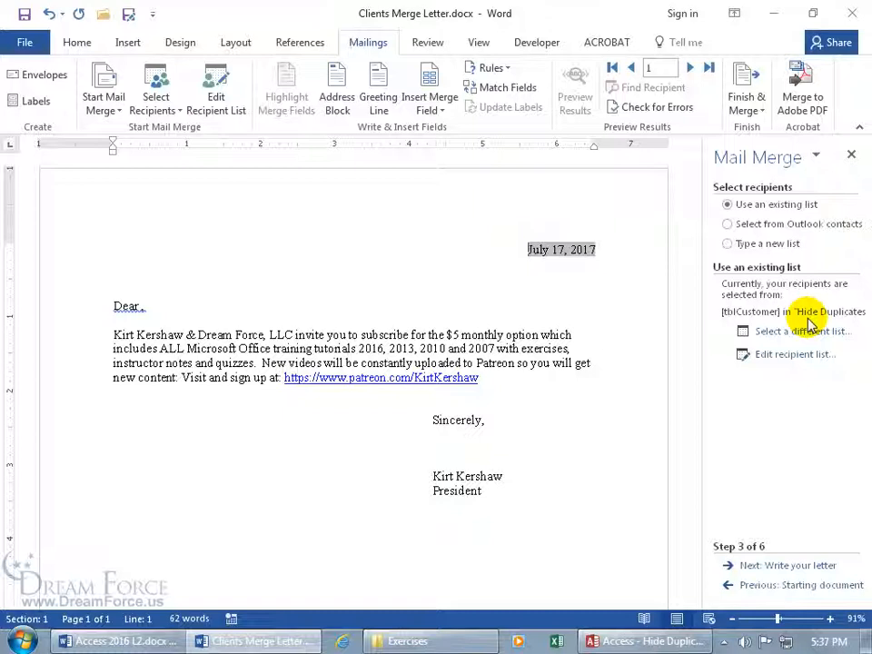
mouse_move(786, 523)
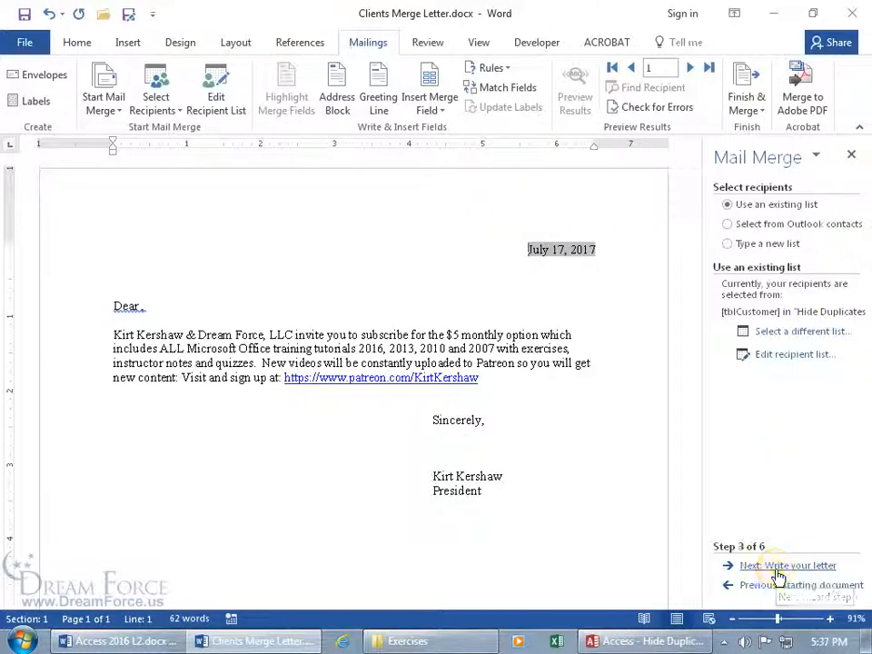
- Advance the Mail Merge pane to Step 4, Write your letter
left_click(787, 565)
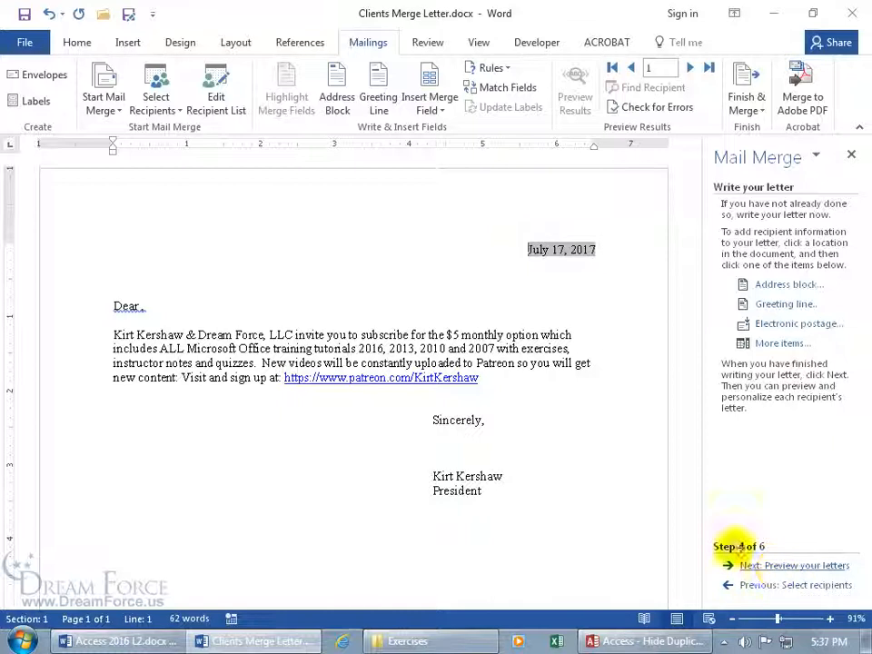
mouse_move(516, 388)
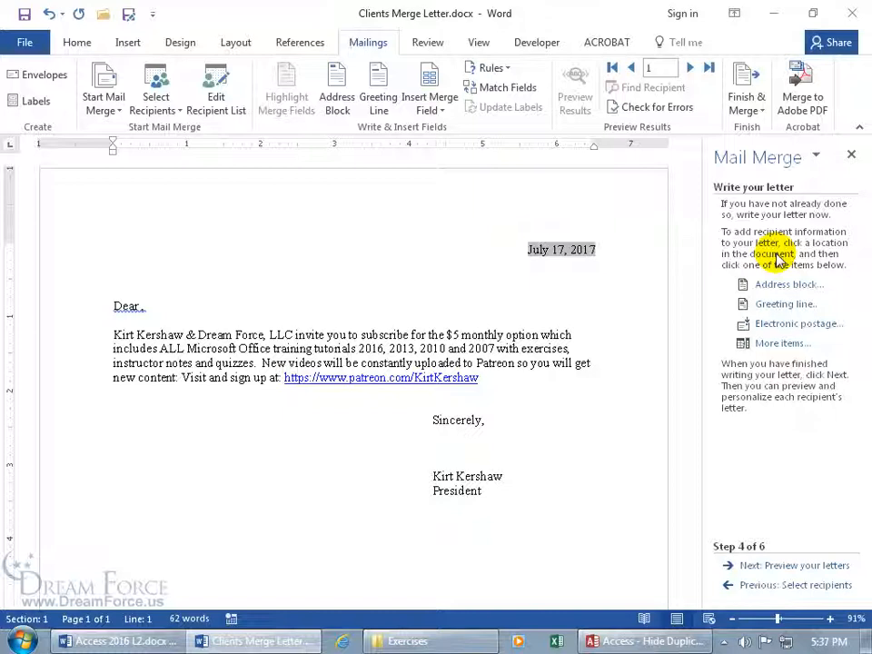
mouse_move(779, 265)
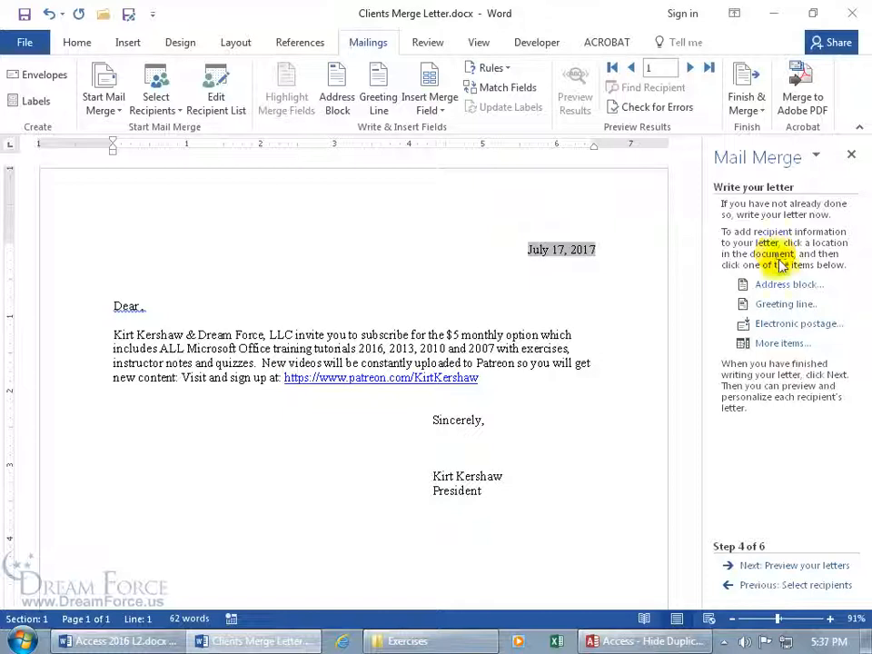
- Preview recipient addresses in the Address Block dialog, then close it without inserting
left_click(788, 283)
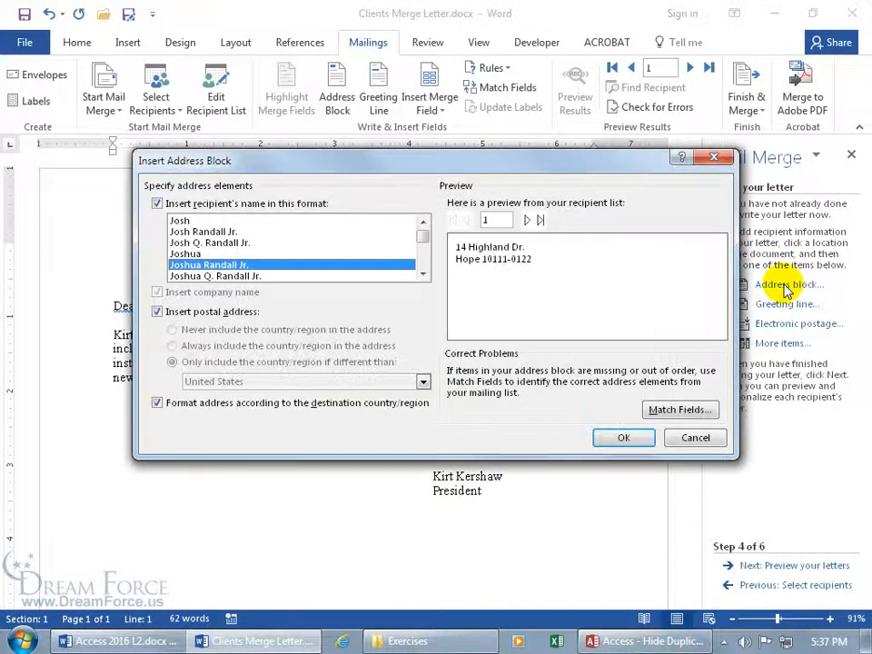
mouse_move(244, 239)
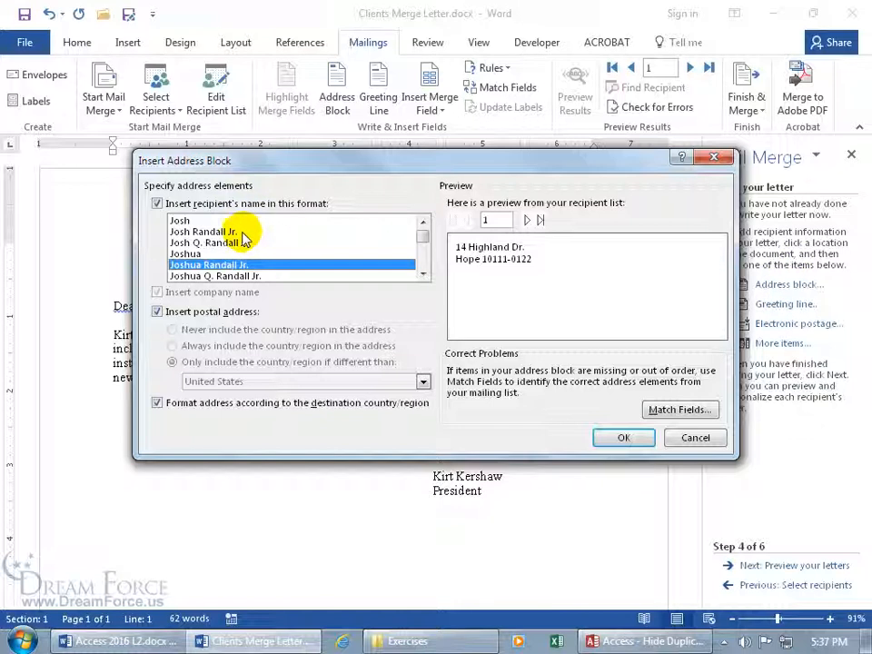
mouse_move(508, 277)
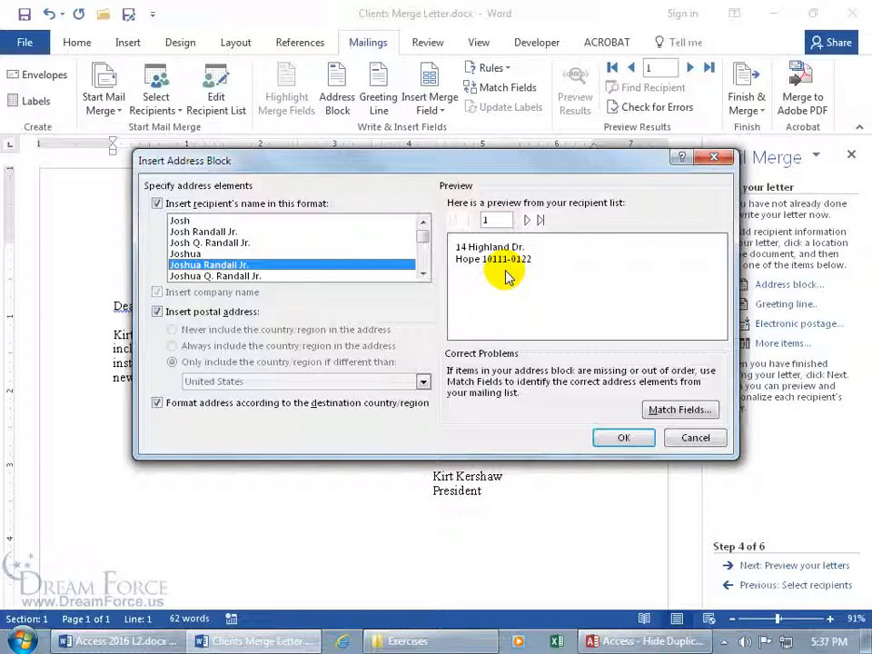
mouse_move(488, 263)
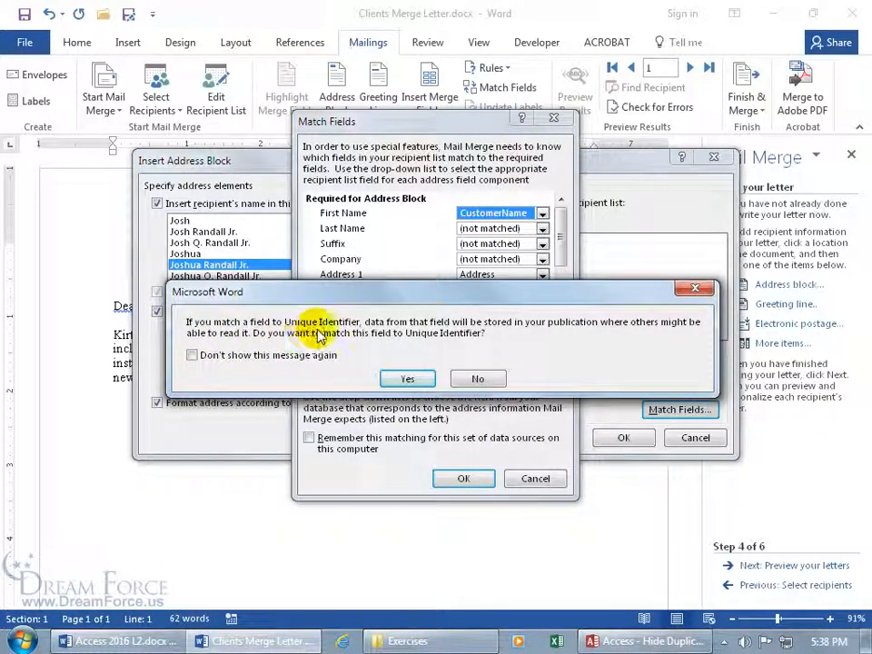
mouse_move(489, 335)
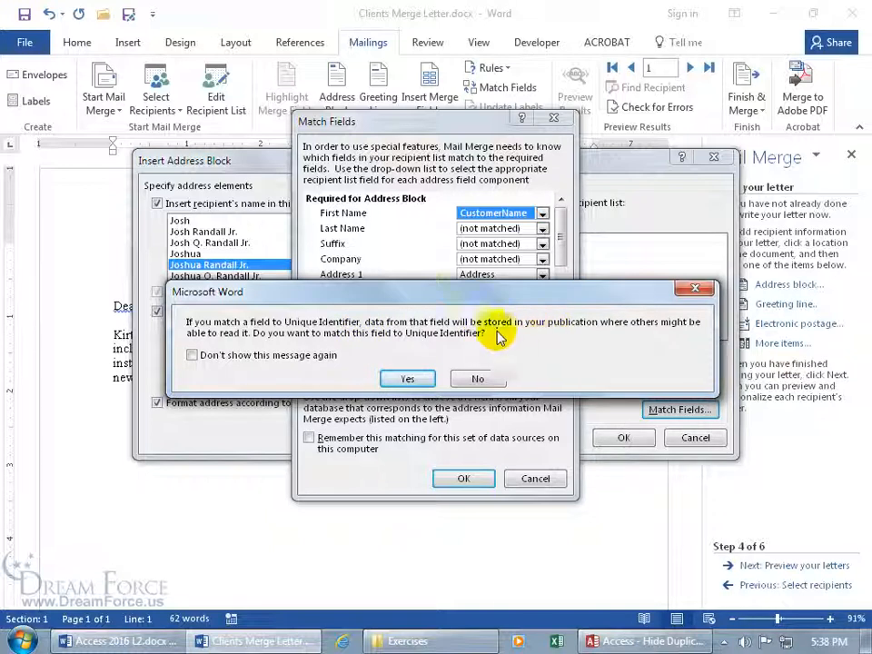
mouse_move(427, 350)
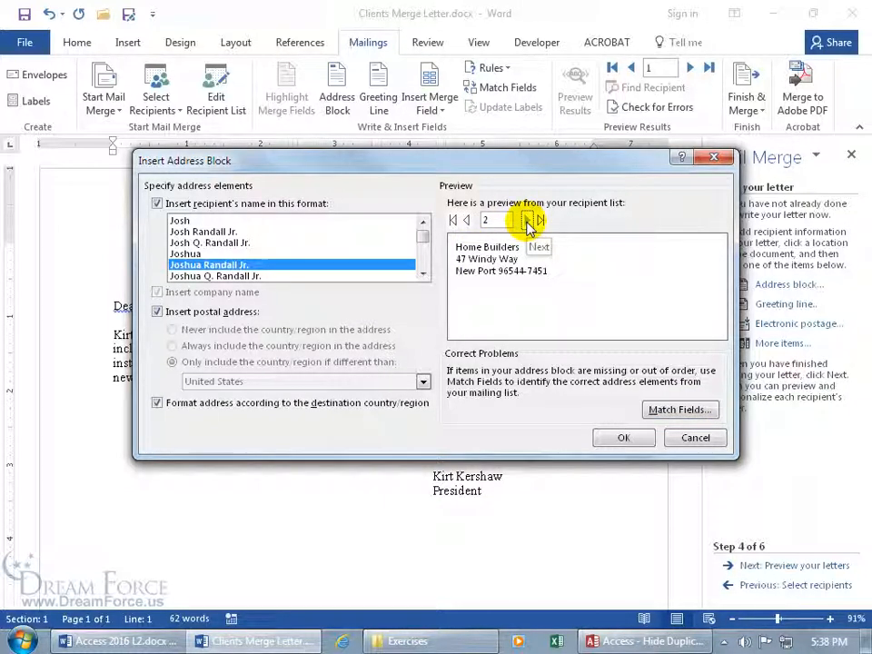
left_click(539, 220)
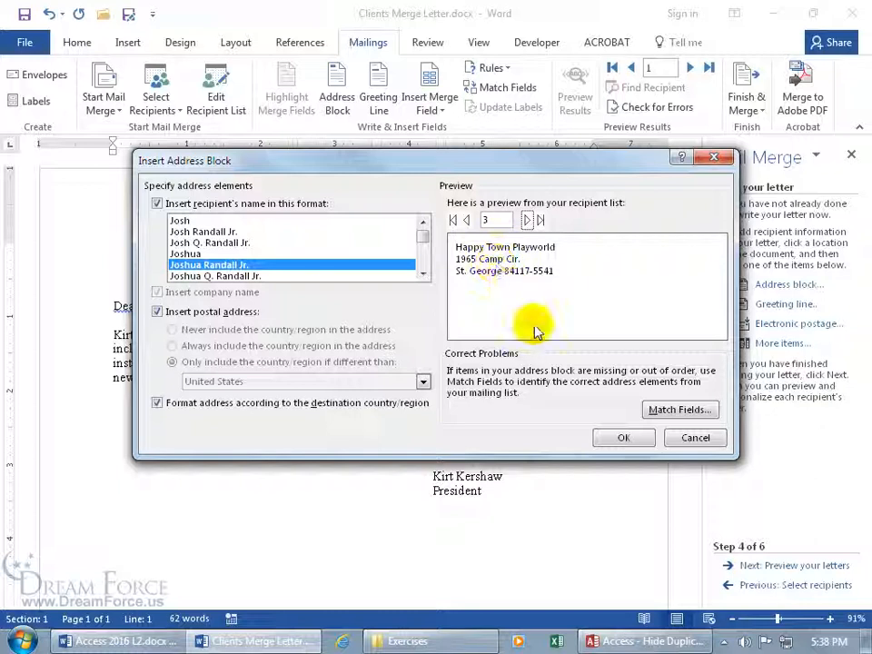
left_click(695, 437)
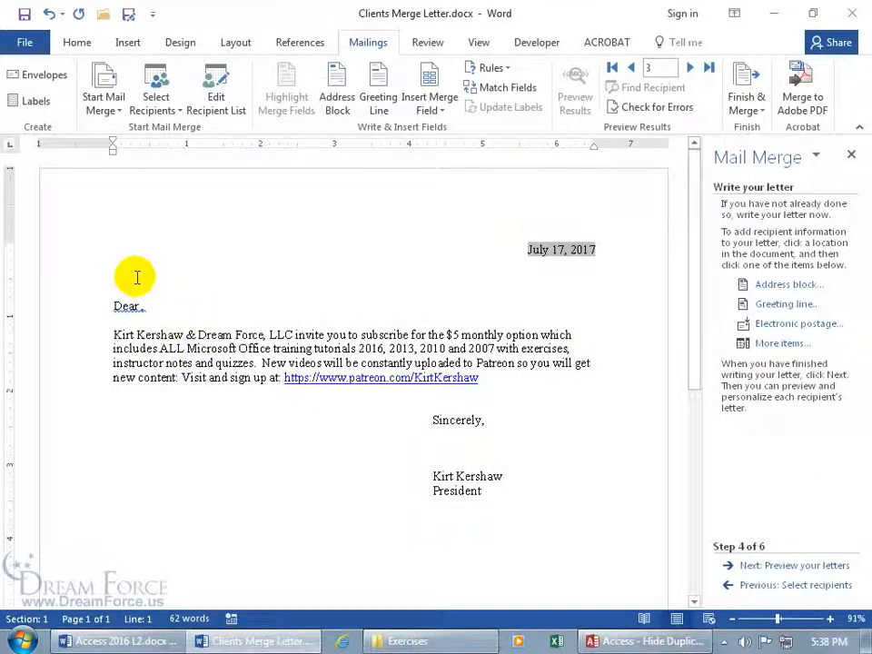
mouse_move(171, 245)
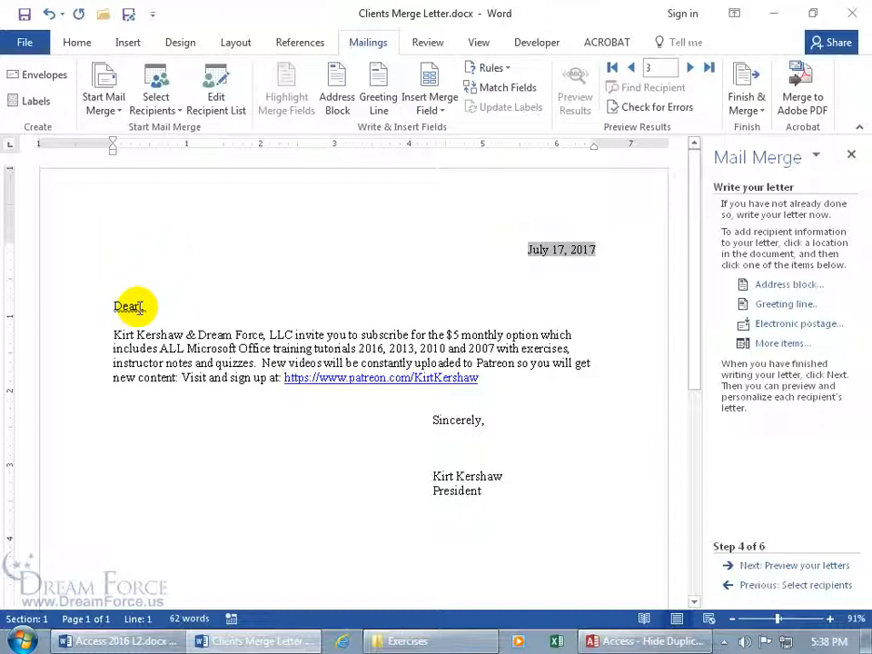
left_click(181, 311)
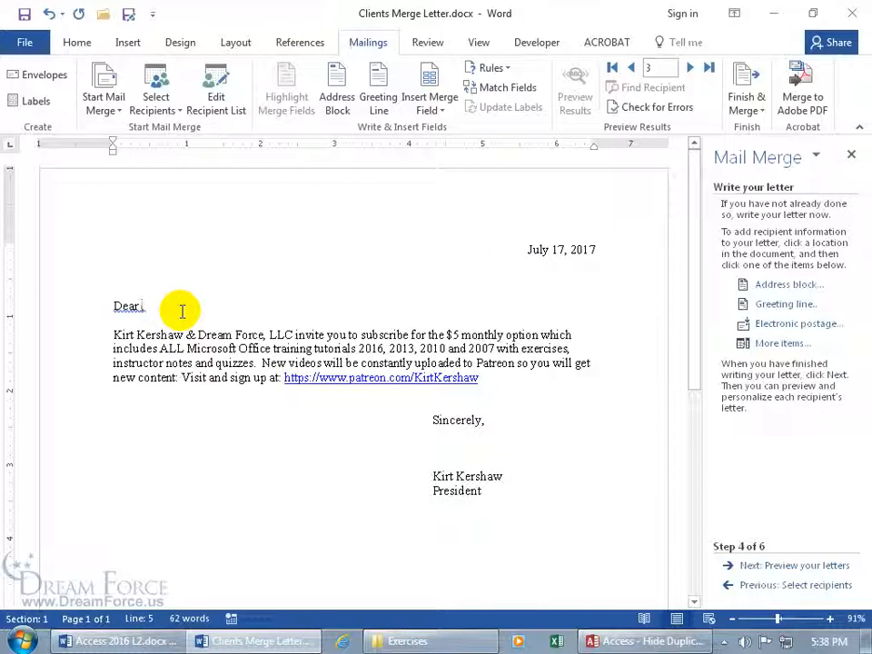
mouse_move(753, 310)
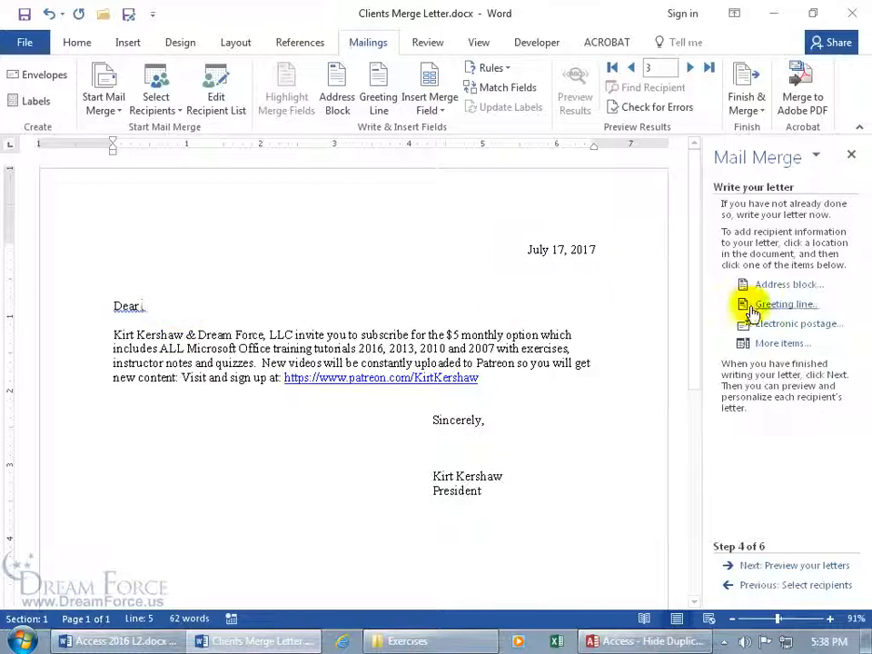
- Review greeting line options previewing 'Dear Happy Town Playworld', then place the cursor after Dear
left_click(785, 303)
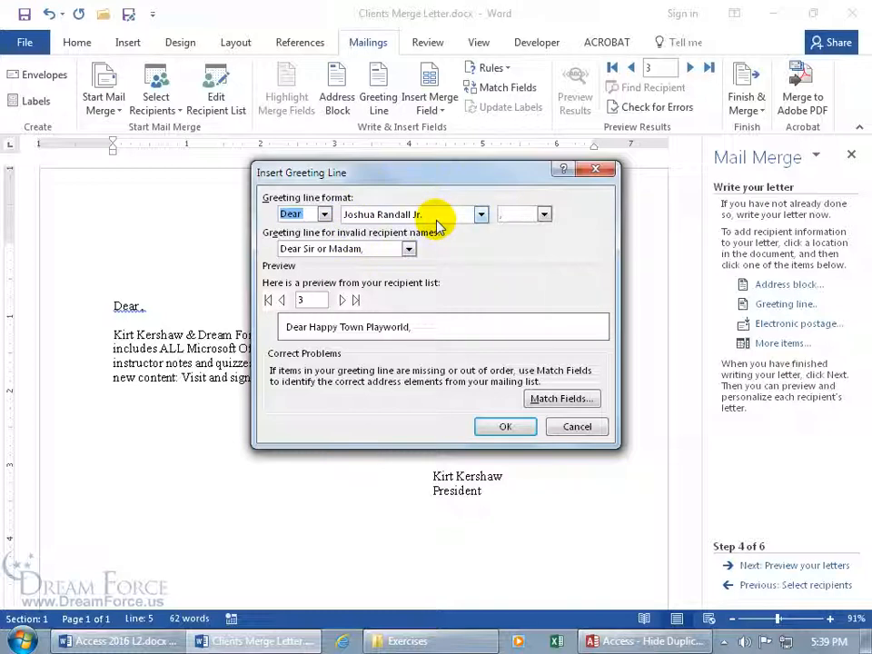
mouse_move(354, 345)
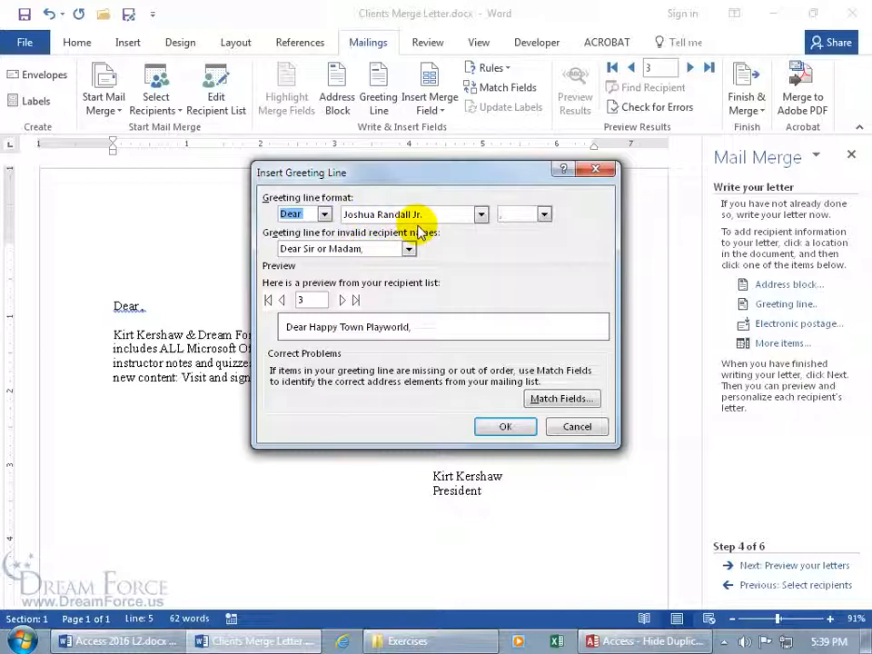
mouse_move(498, 341)
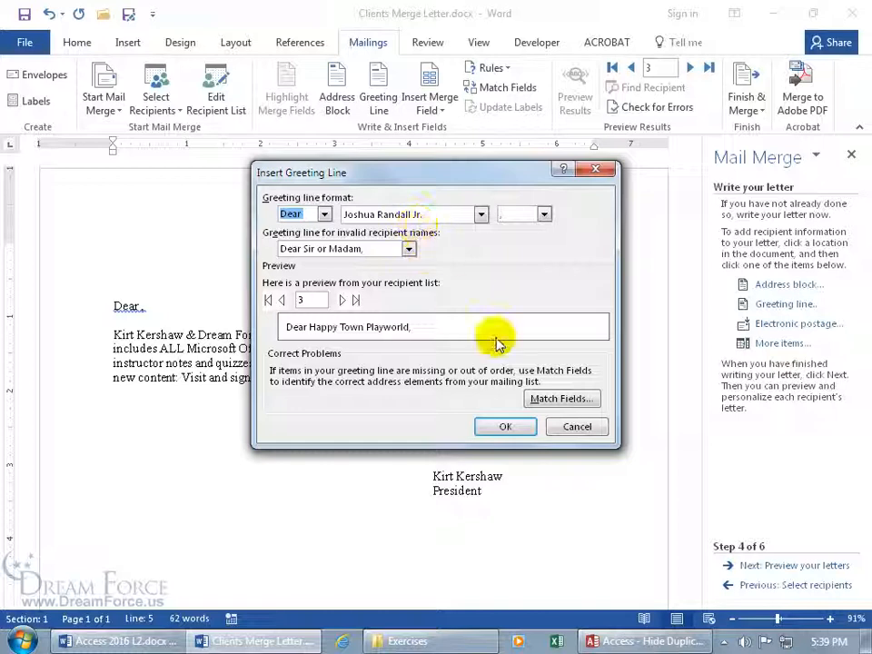
left_click(576, 427)
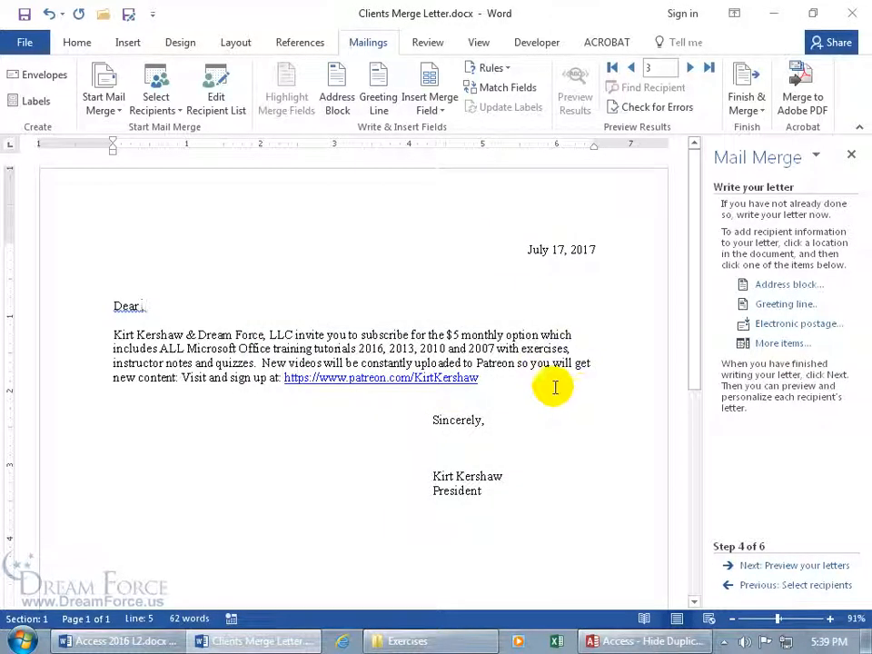
mouse_move(782, 344)
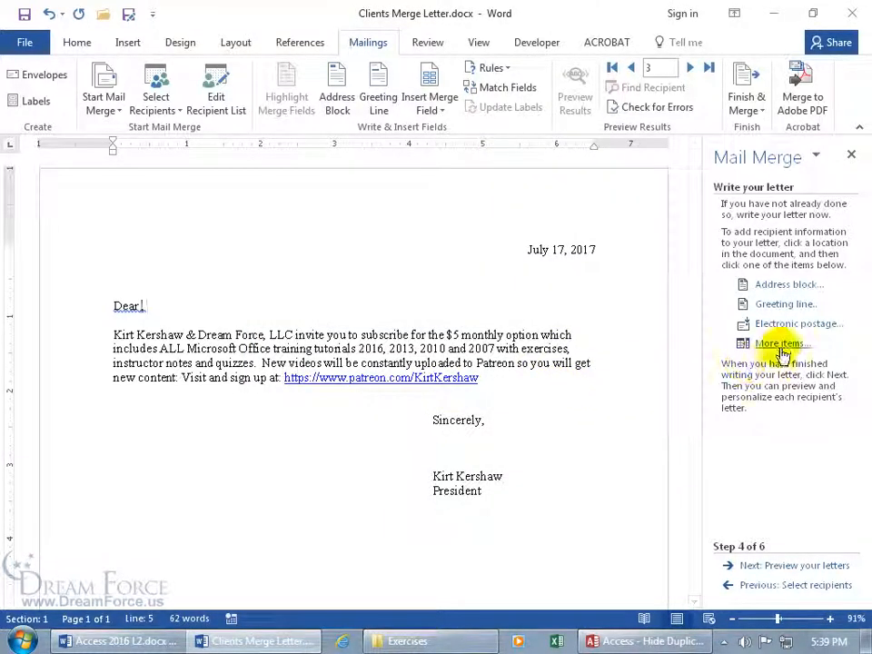
left_click(781, 342)
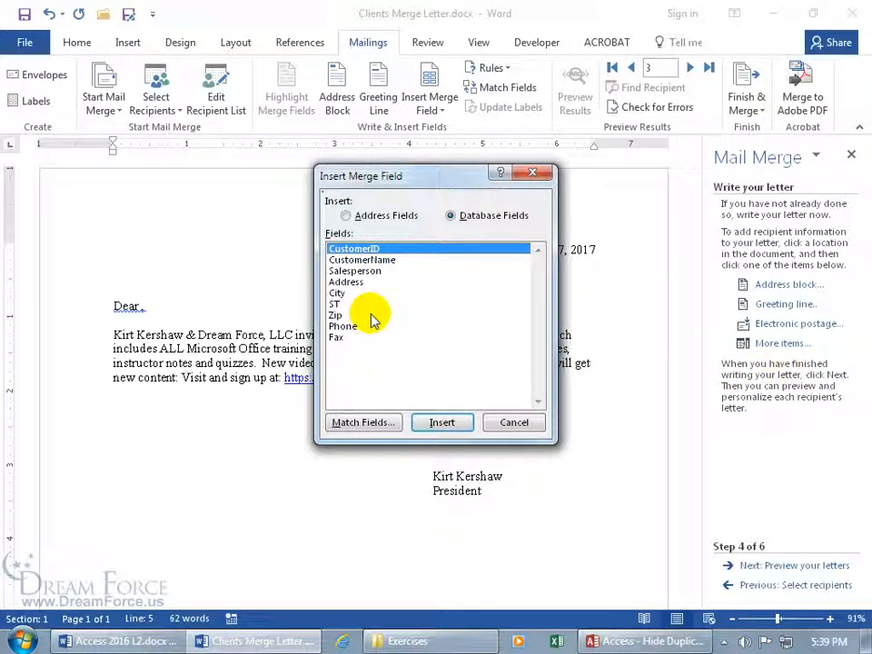
mouse_move(371, 274)
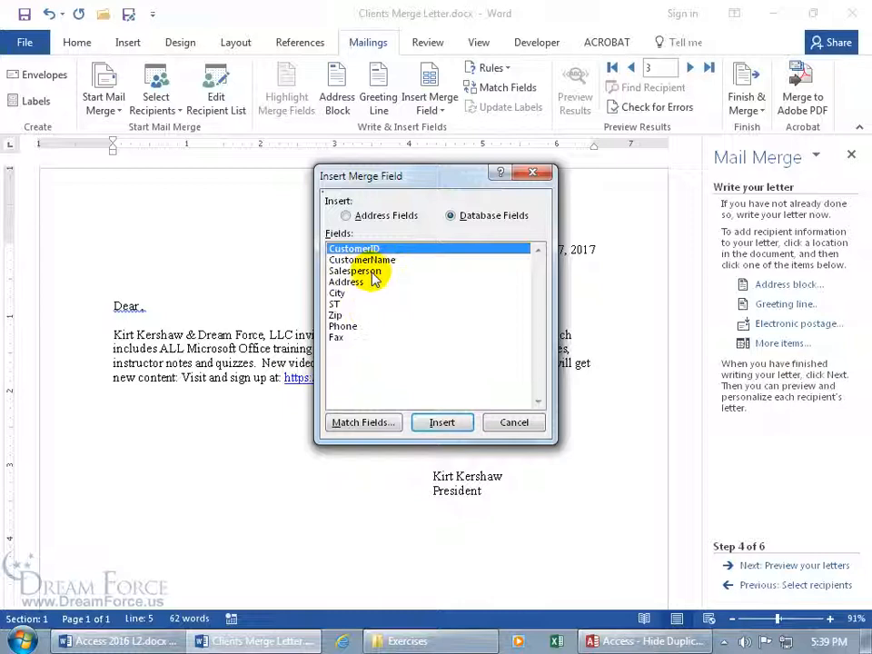
left_click(362, 260)
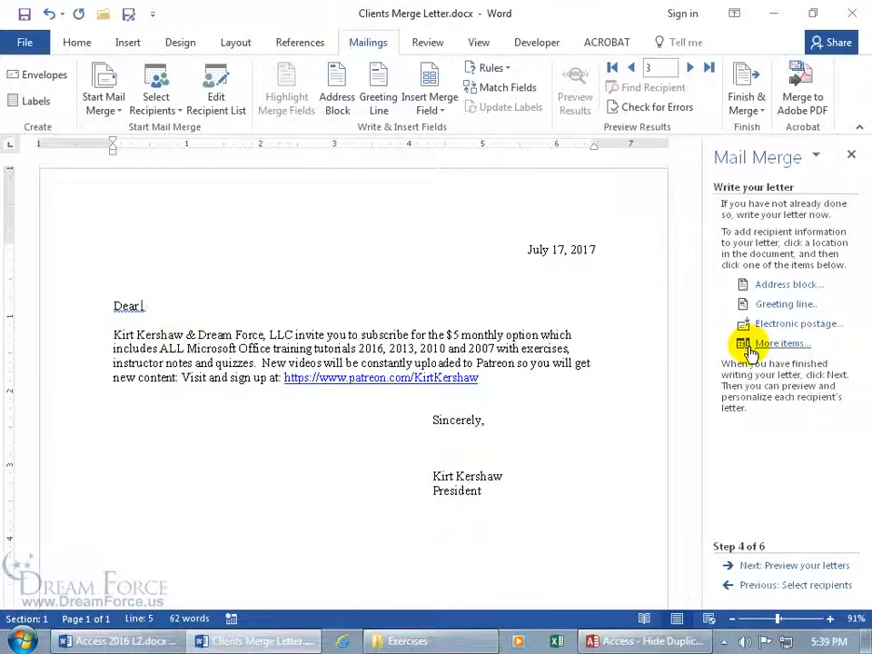
mouse_move(386, 141)
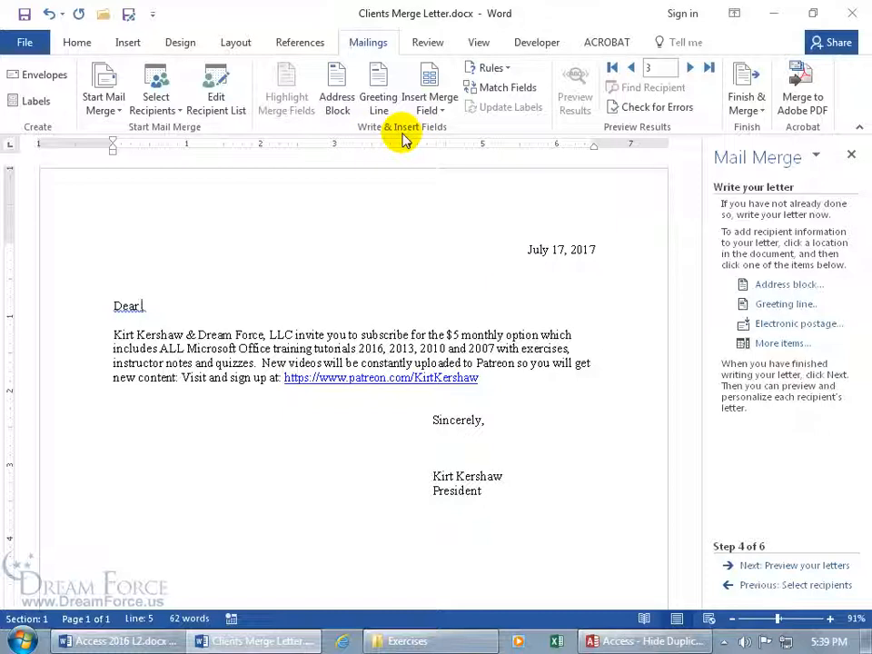
- Insert the CustomerName merge field after Dear and add a comma
left_click(431, 86)
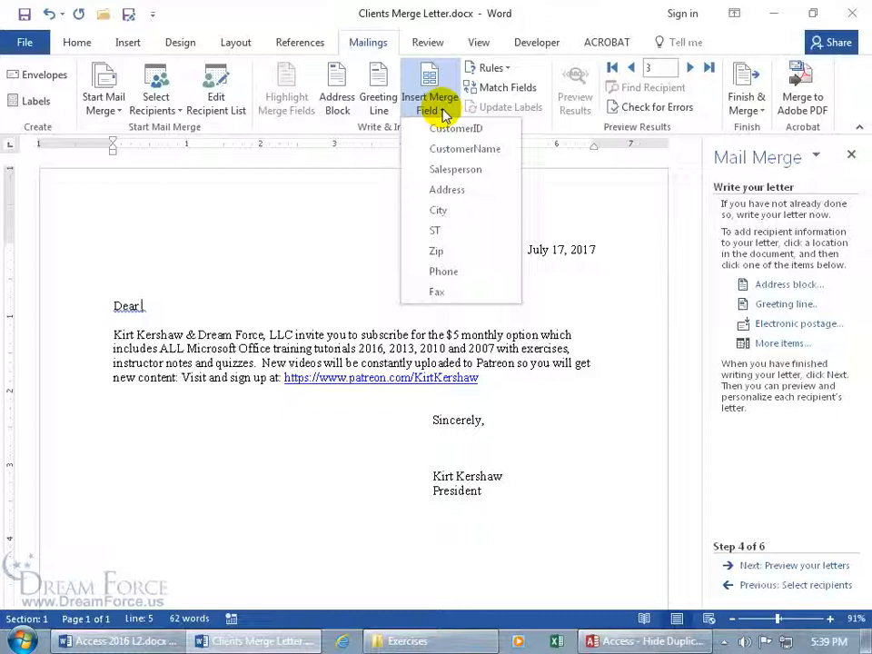
left_click(465, 149)
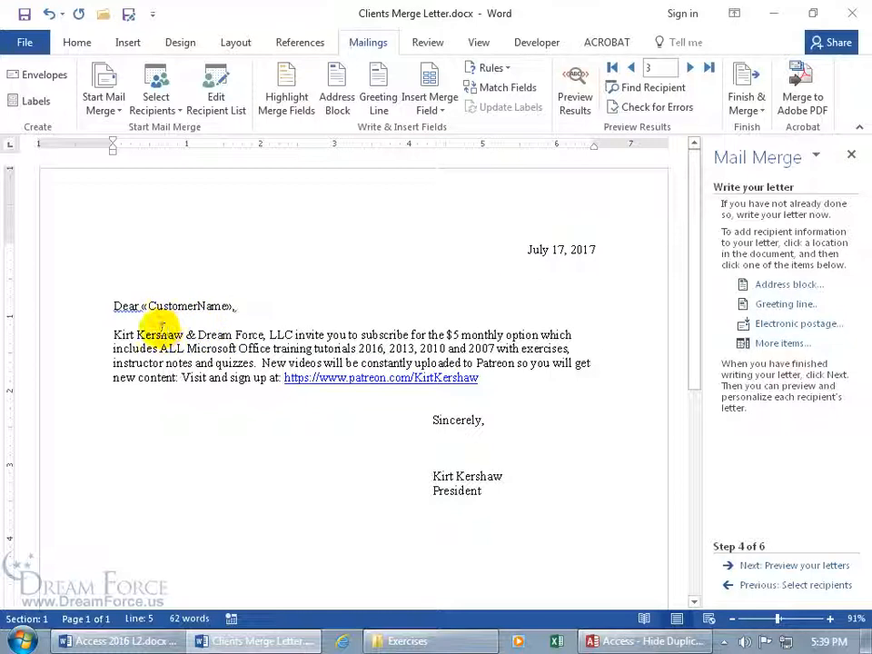
left_click(233, 306)
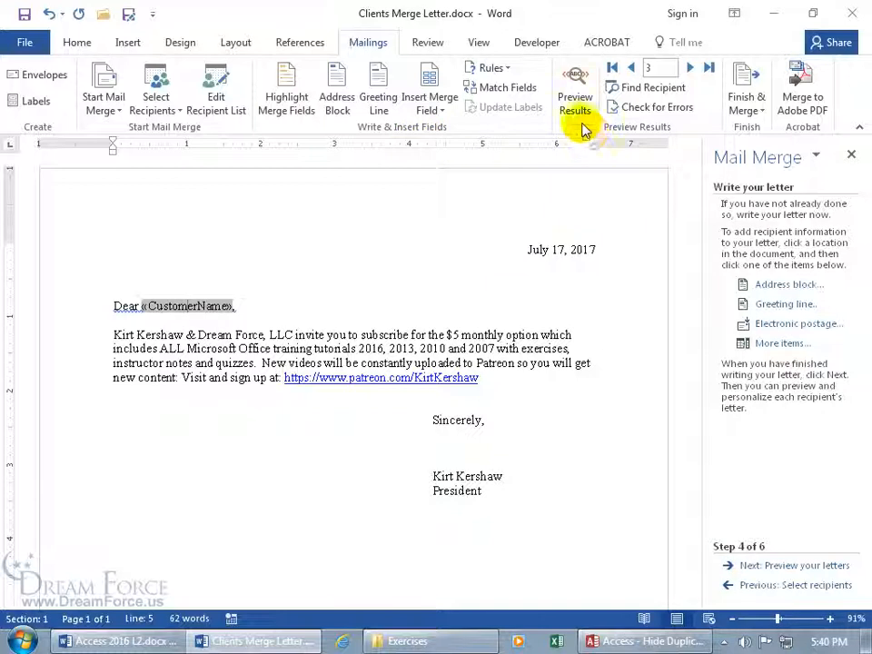
left_click(574, 86)
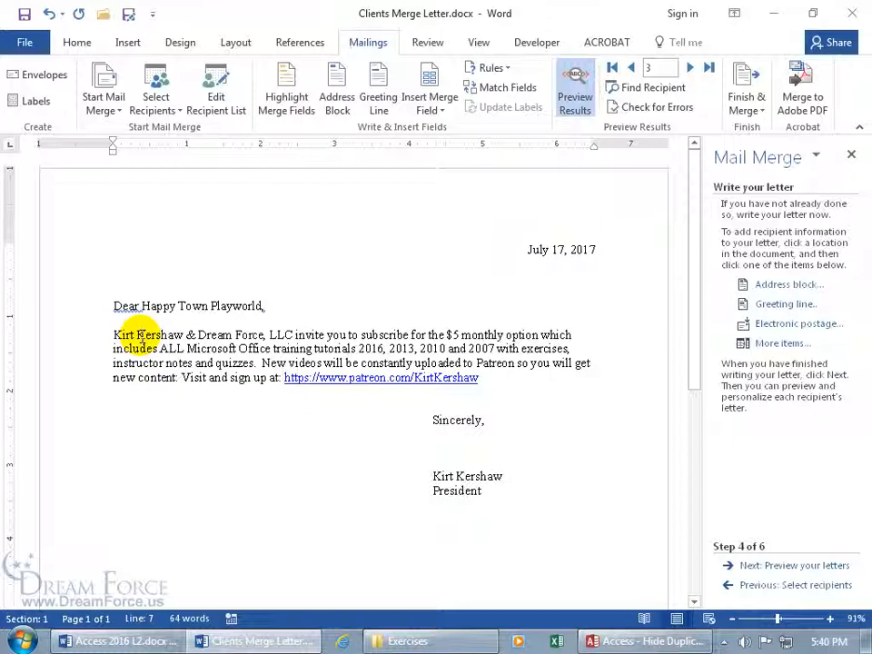
left_click(709, 68)
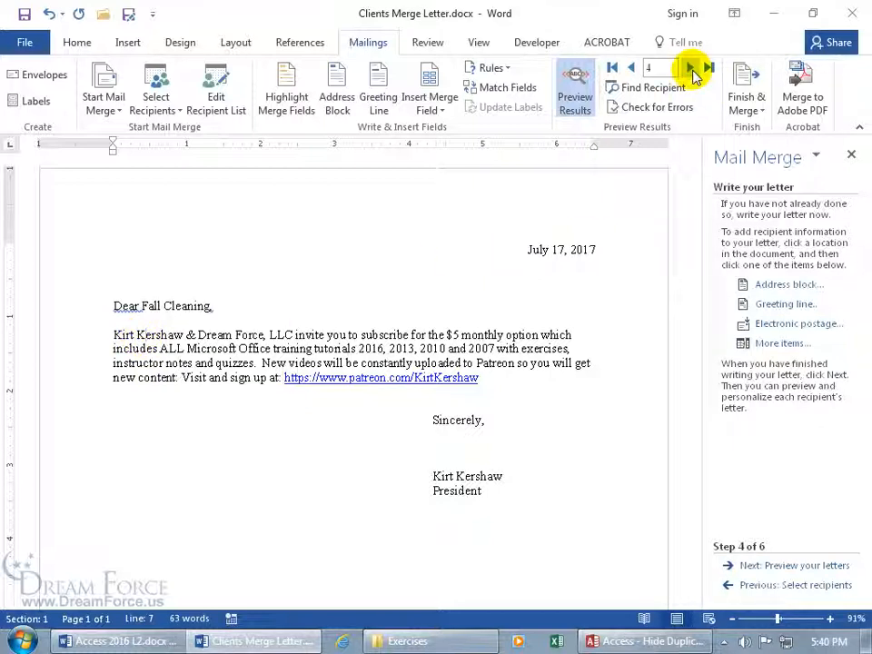
left_click(691, 67)
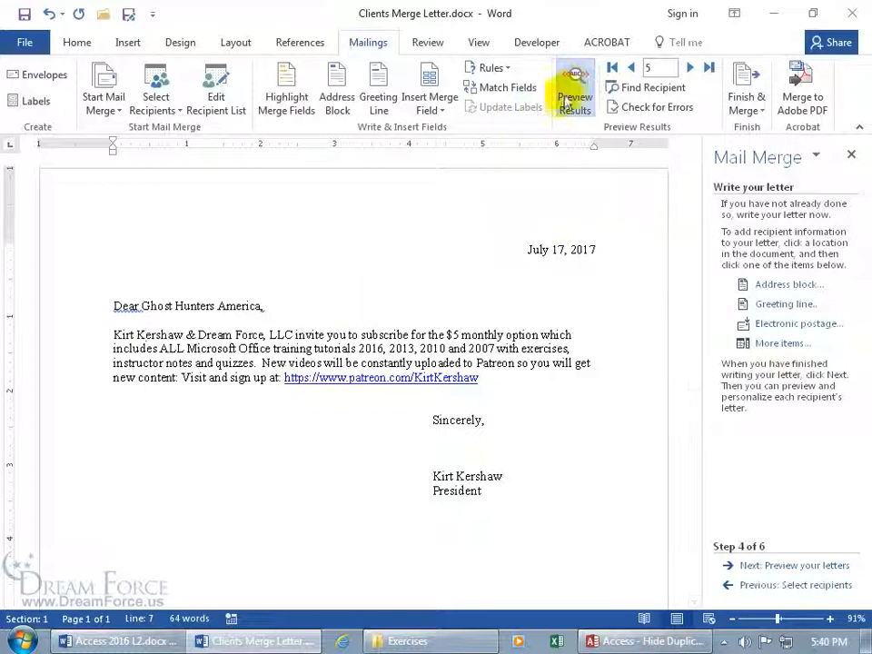
left_click(574, 86)
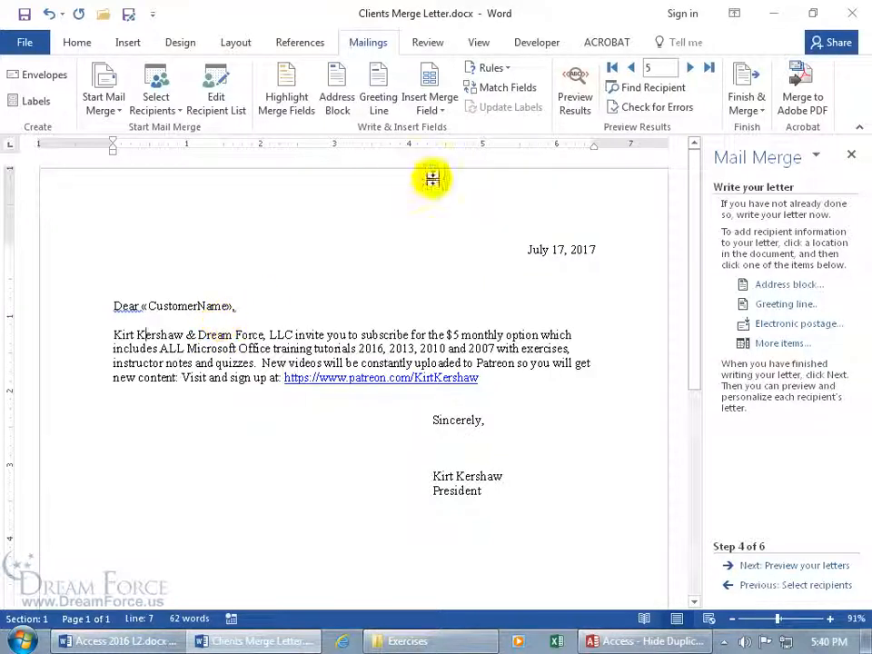
- Preview the merged letters with real customer names in the greeting
left_click(429, 86)
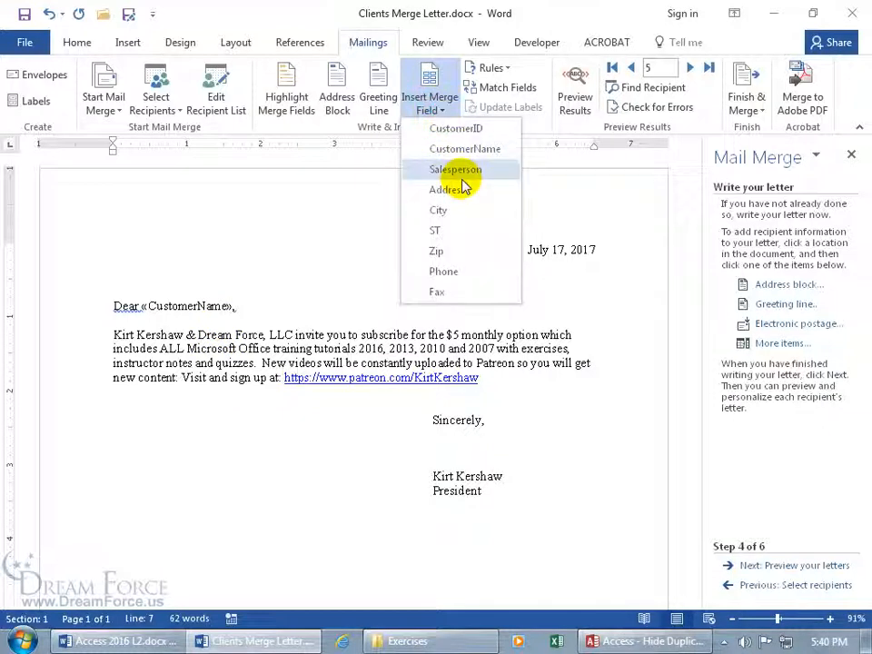
left_click(145, 409)
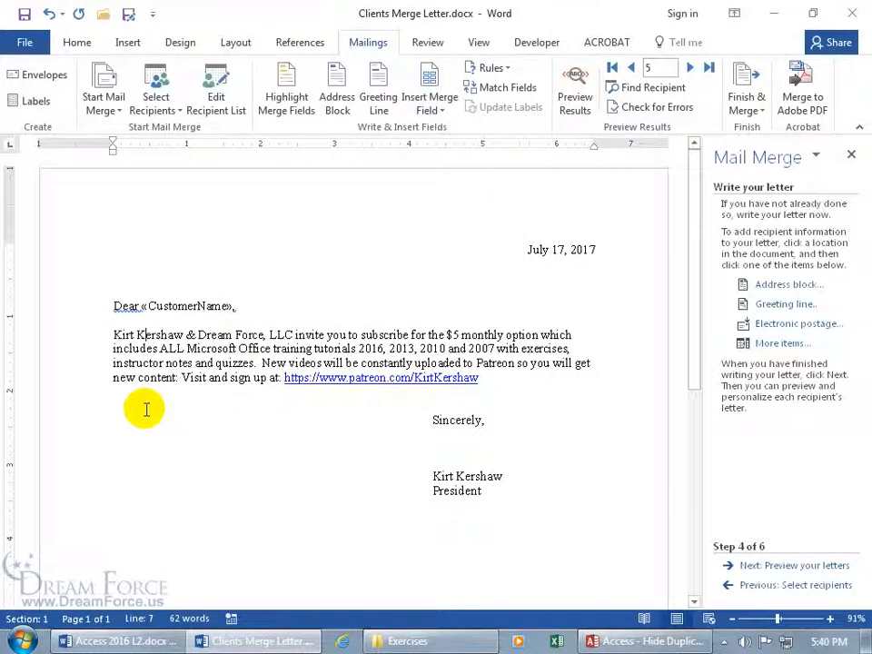
mouse_move(184, 409)
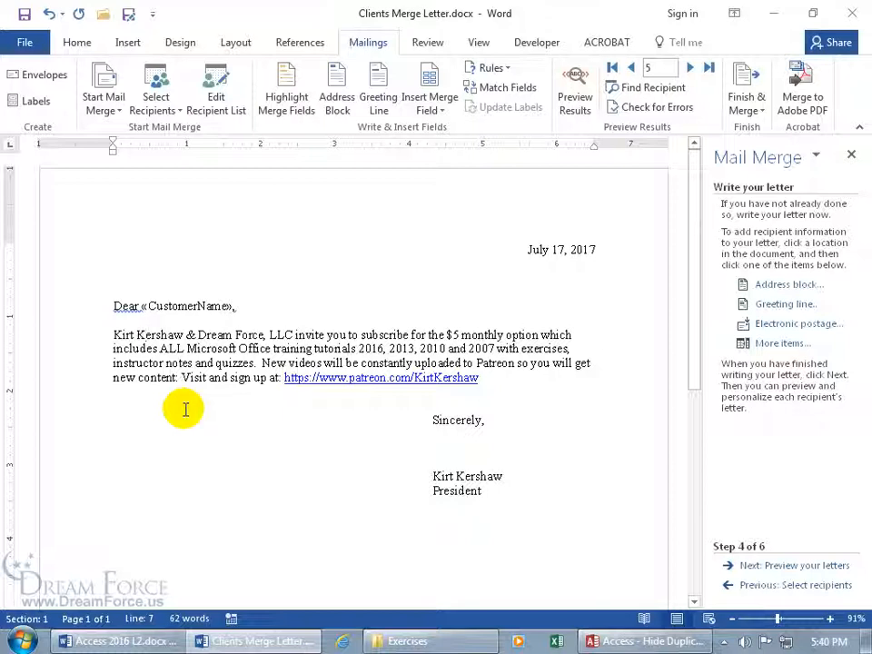
mouse_move(234, 407)
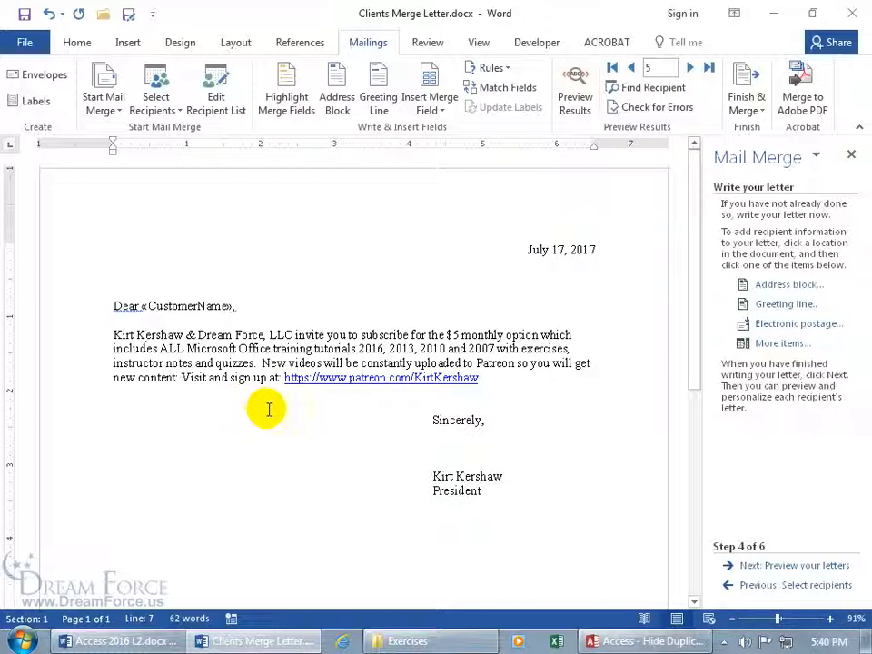
left_click(795, 565)
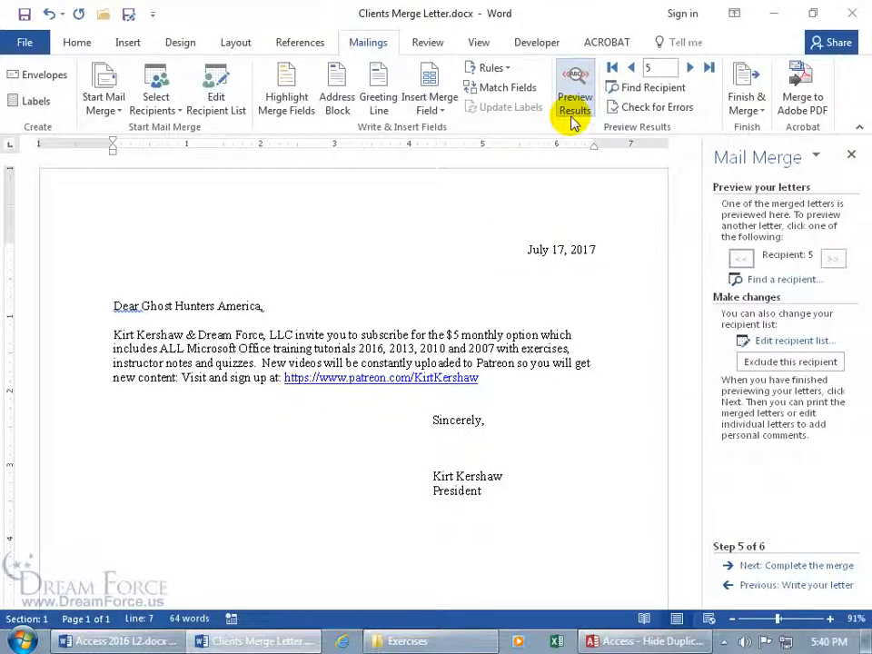
mouse_move(698, 247)
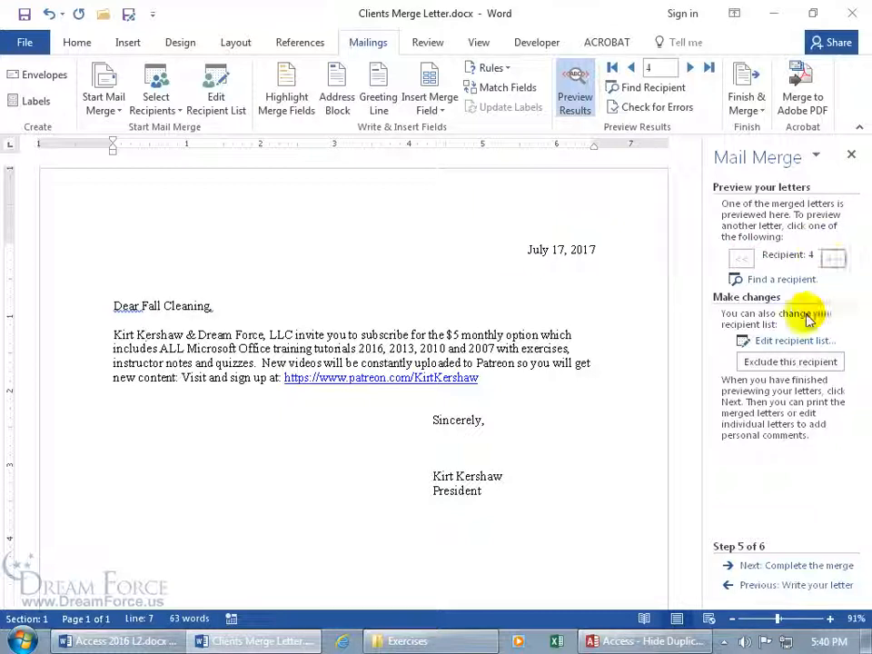
mouse_move(796, 340)
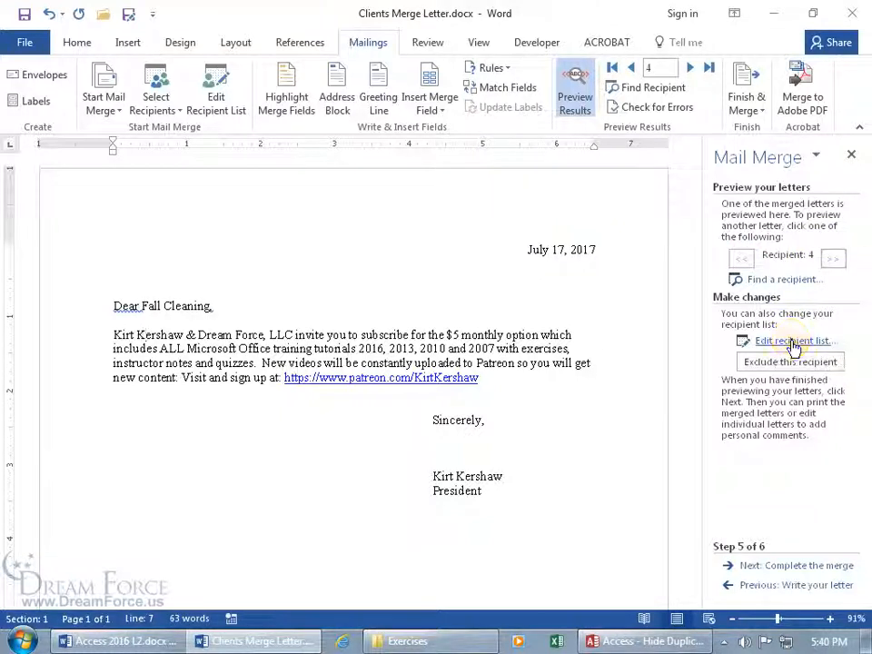
- Exclude Happy Town Playworld, Fall Cleaning and Ghost Hunters America from the recipient list
left_click(791, 341)
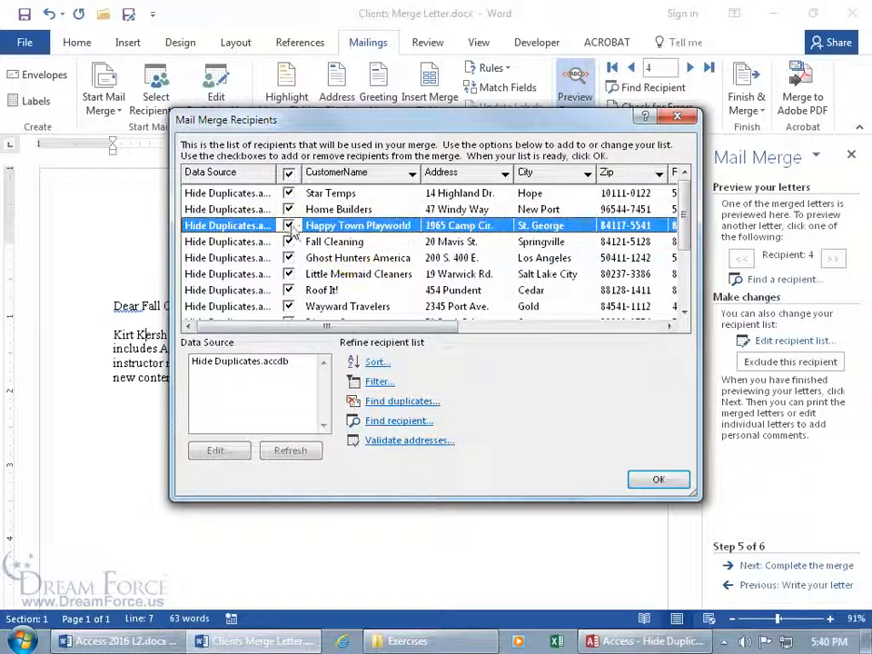
left_click(289, 226)
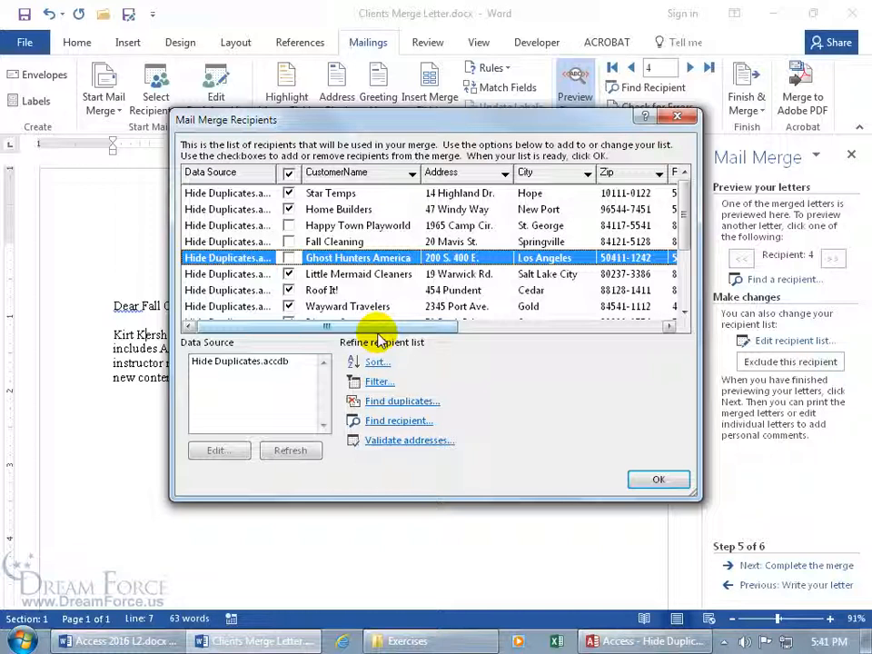
mouse_move(436, 362)
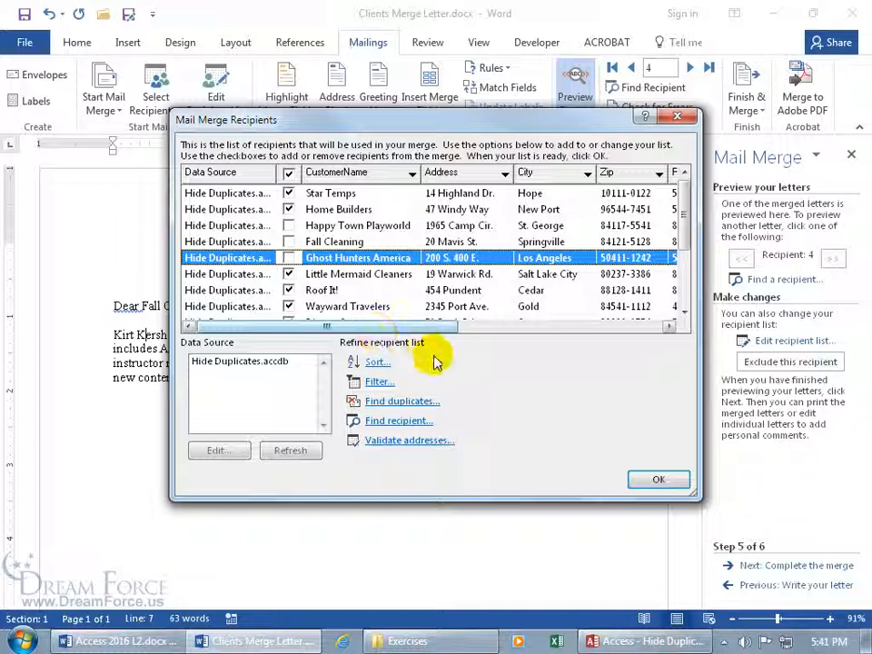
left_click(659, 479)
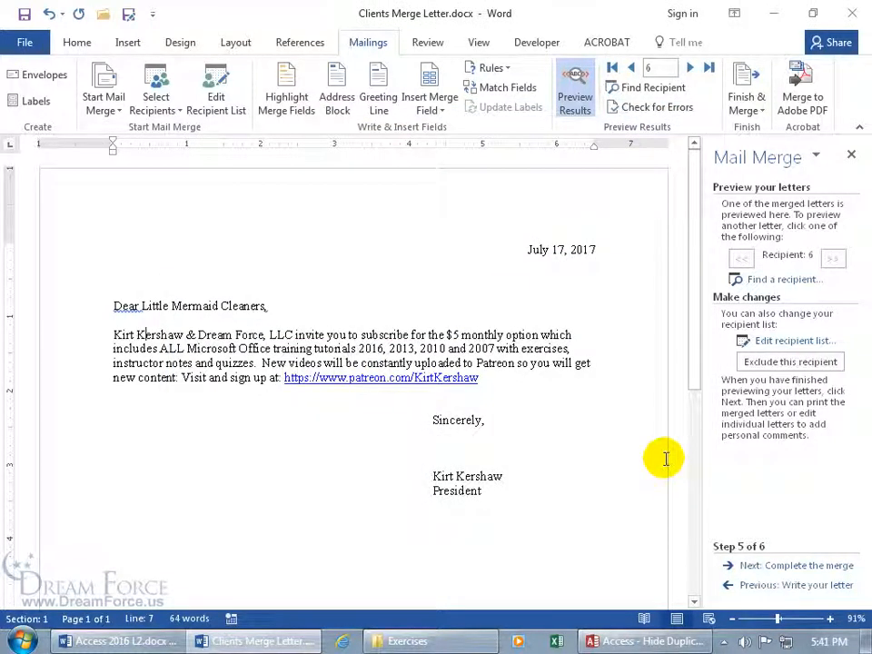
mouse_move(680, 410)
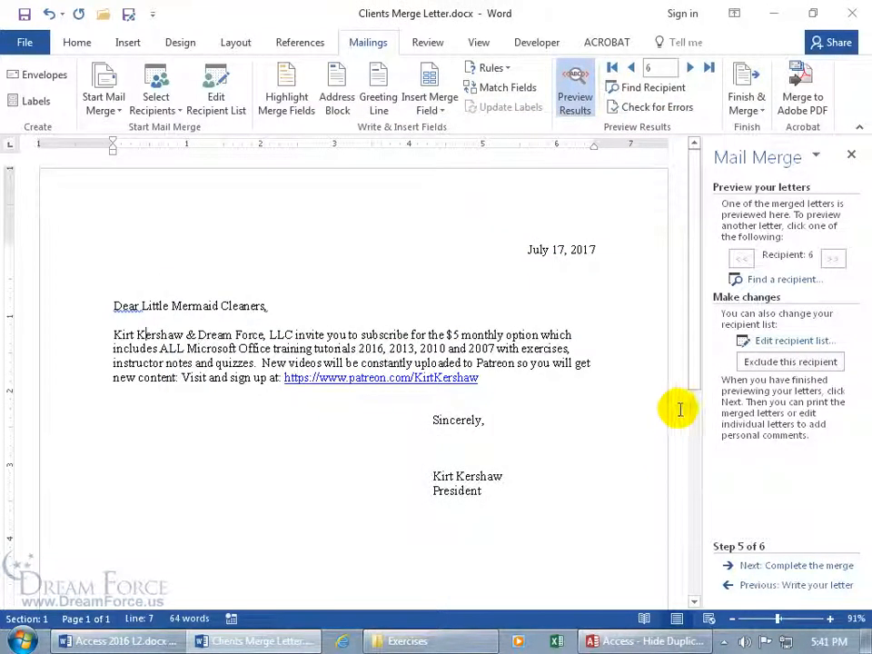
mouse_move(706, 222)
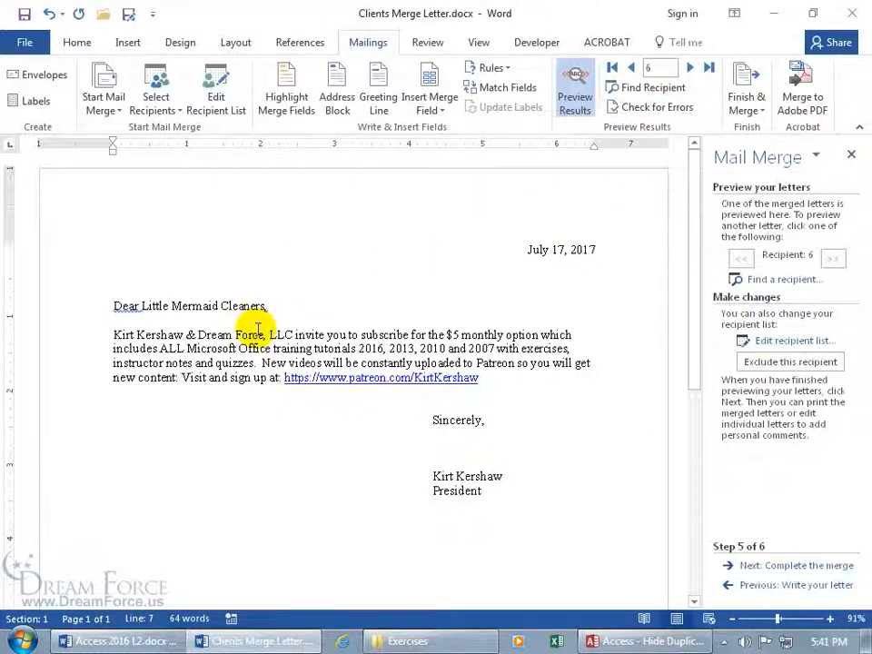
- Advance the merge preview to recipient 10, Fashion Retro's letter
left_click(690, 68)
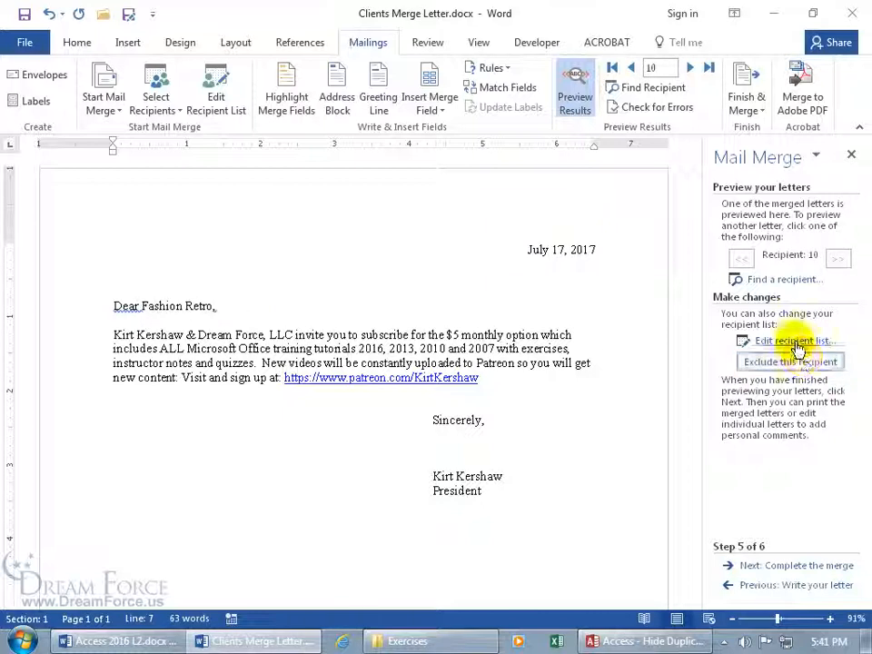
- Select all customers in the Edit recipient list dialog and confirm with OK
left_click(792, 340)
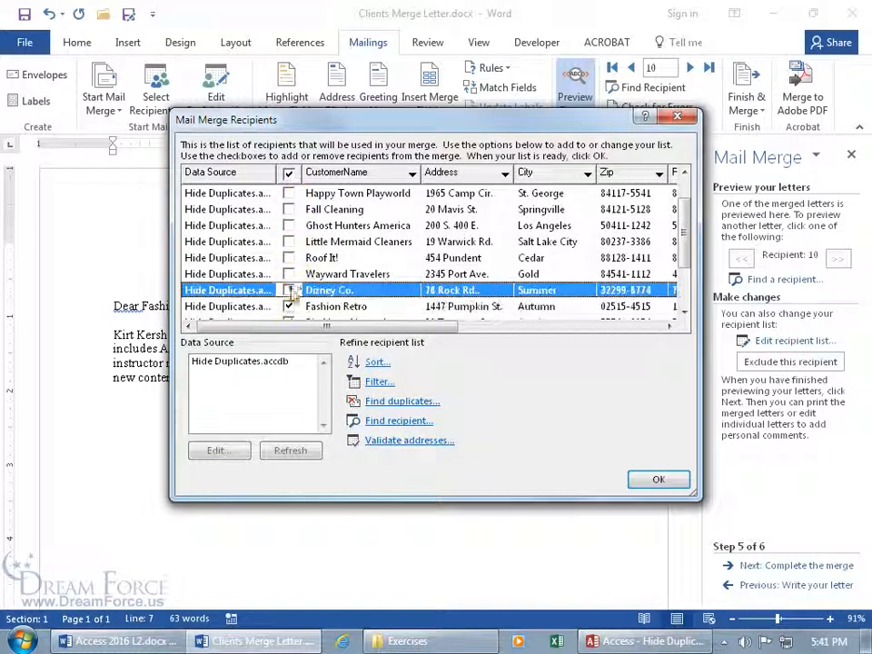
left_click(289, 242)
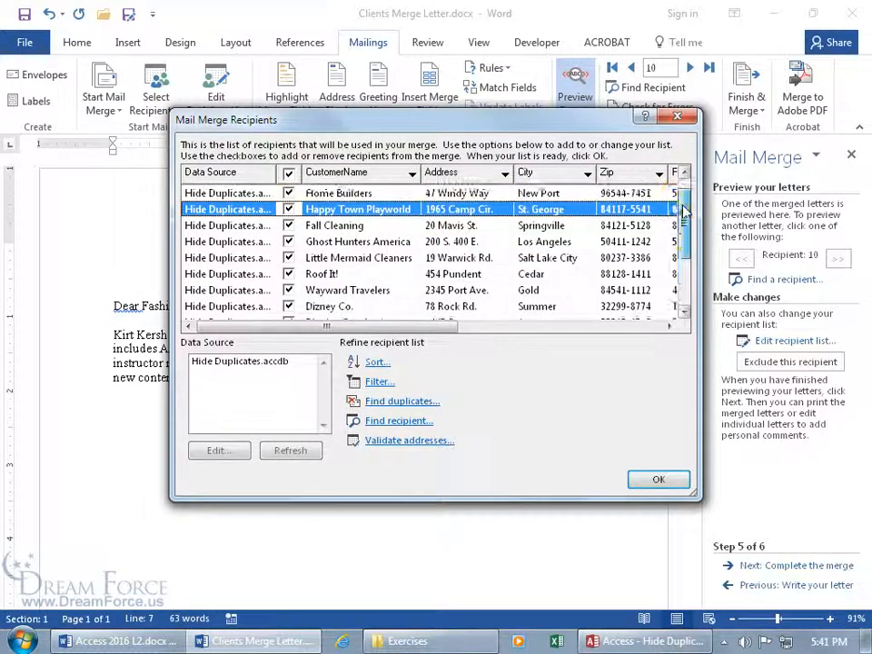
scroll("down", 3)
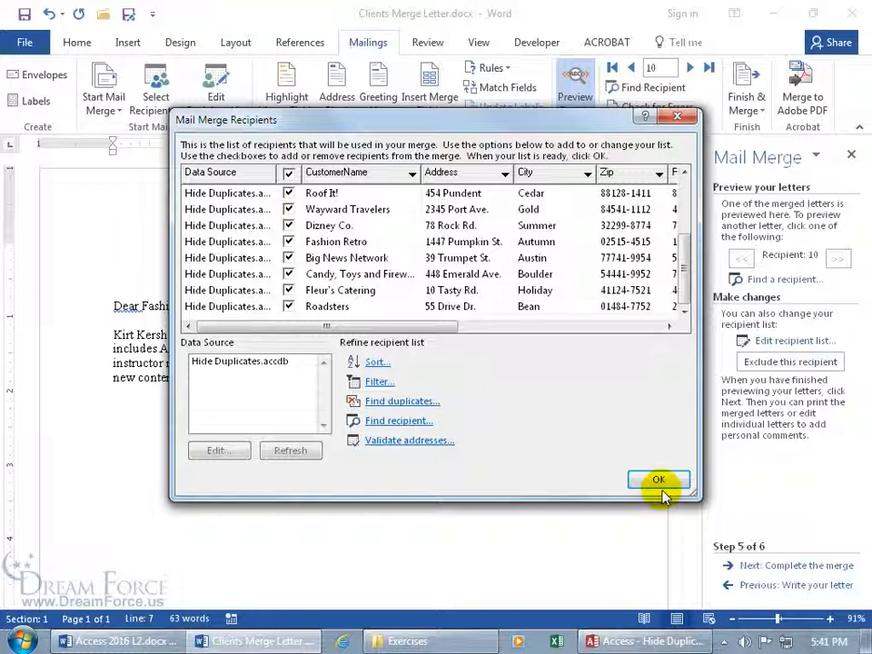
left_click(658, 480)
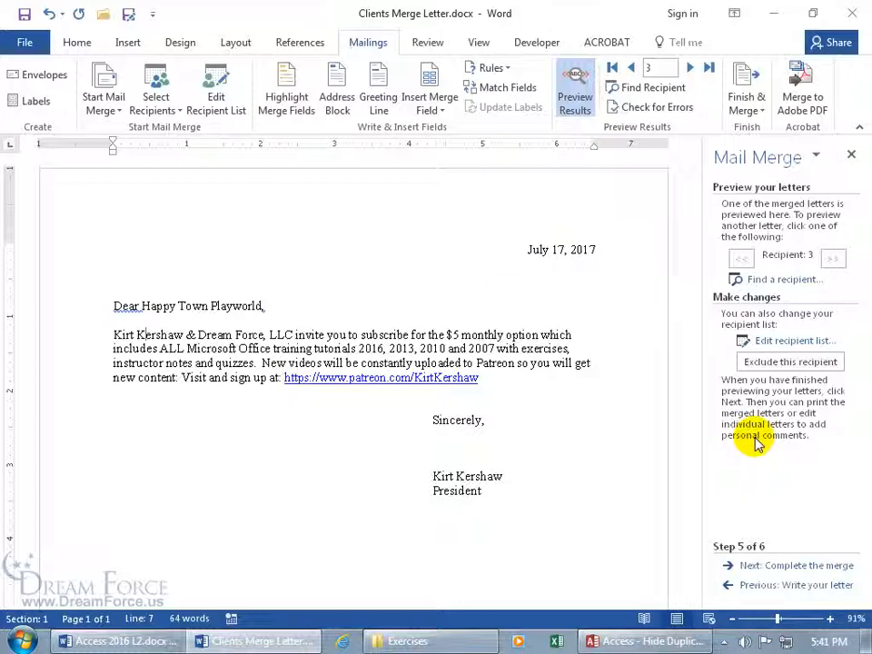
- Complete the merge by editing individual letters with All records into a new document
left_click(797, 566)
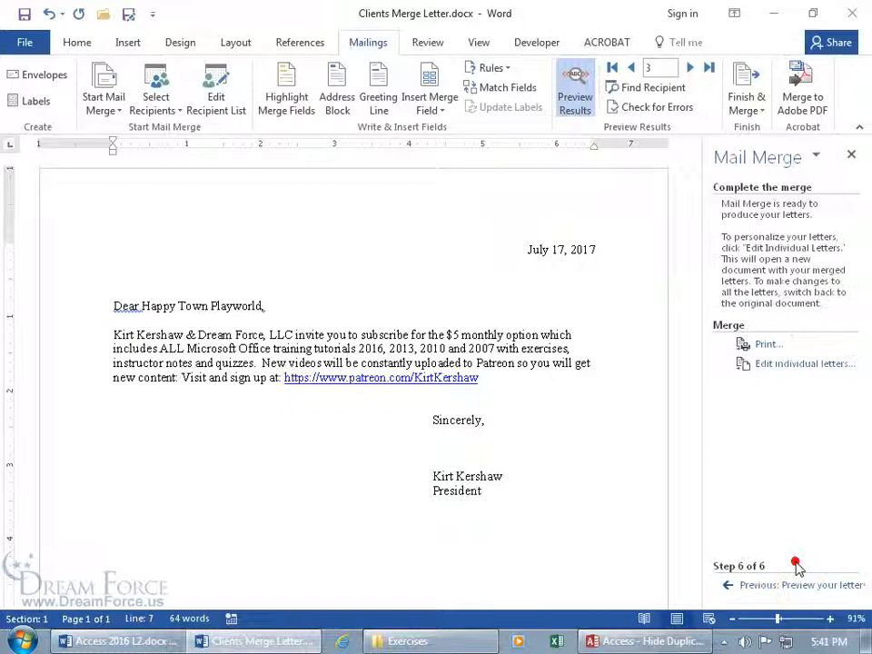
mouse_move(767, 345)
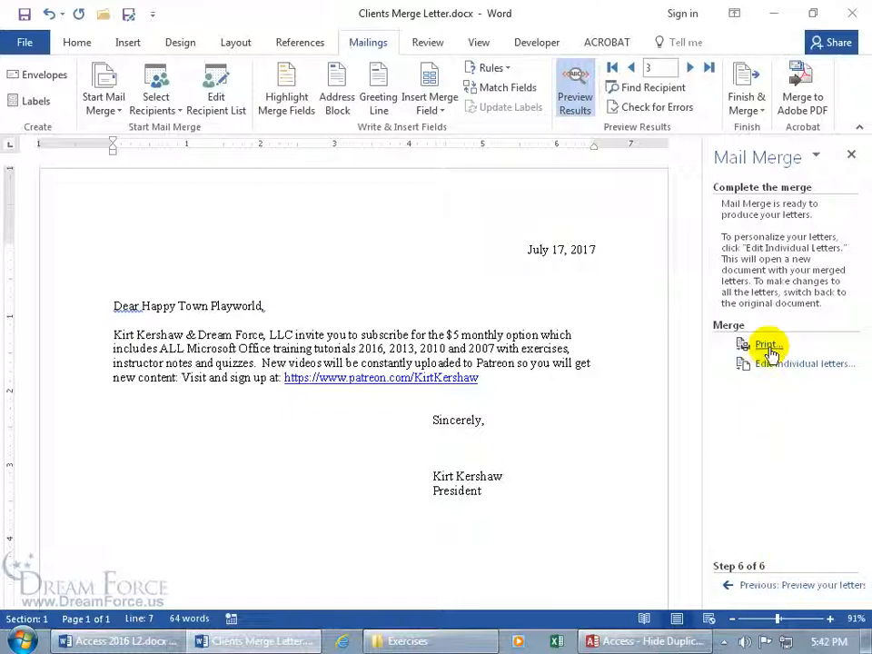
mouse_move(770, 363)
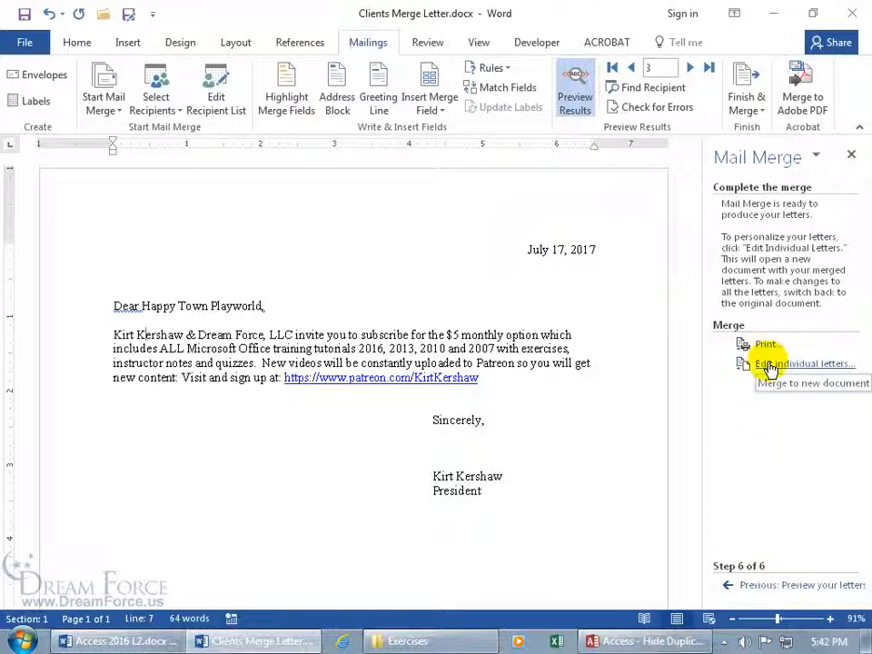
left_click(805, 363)
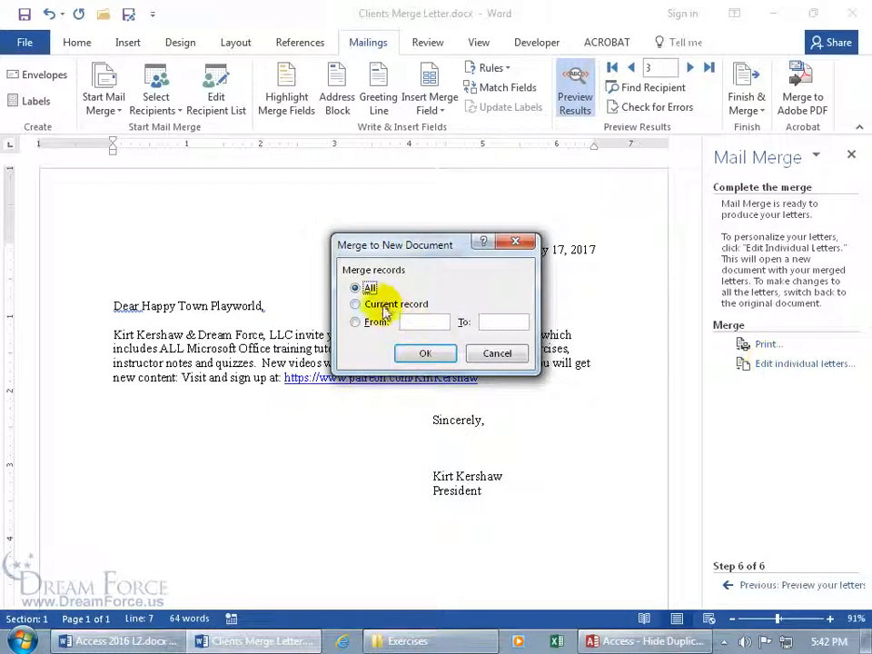
left_click(426, 354)
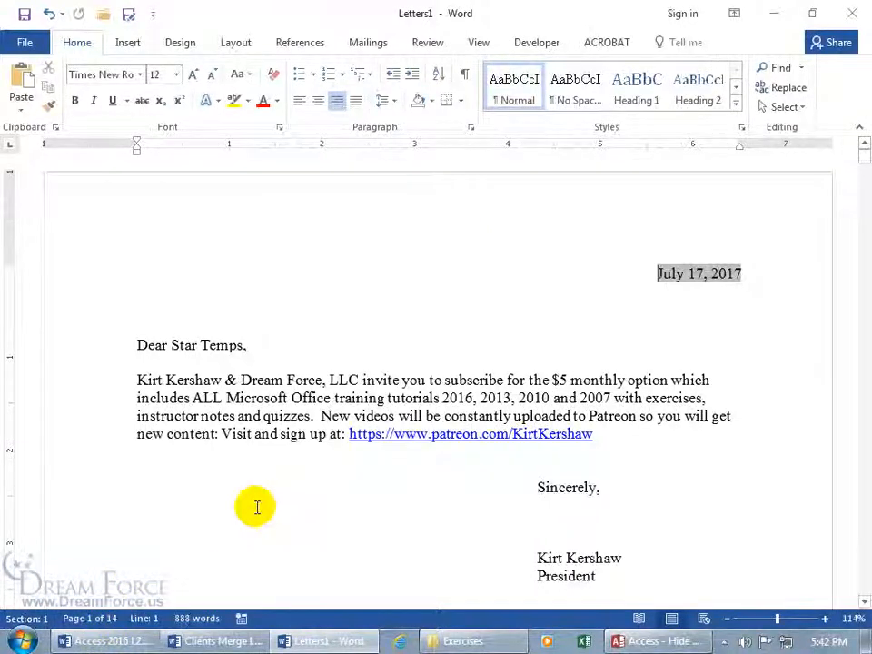
- Type 'PS' below the first letter's signature, then scroll to page 3's Happy Town Playworld letter
scroll("up", 3)
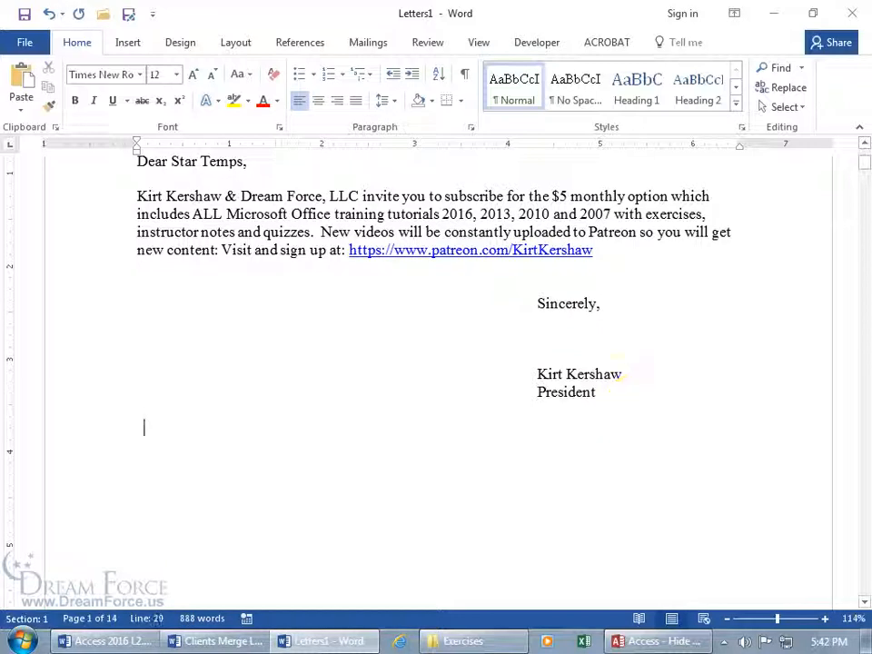
type("PS")
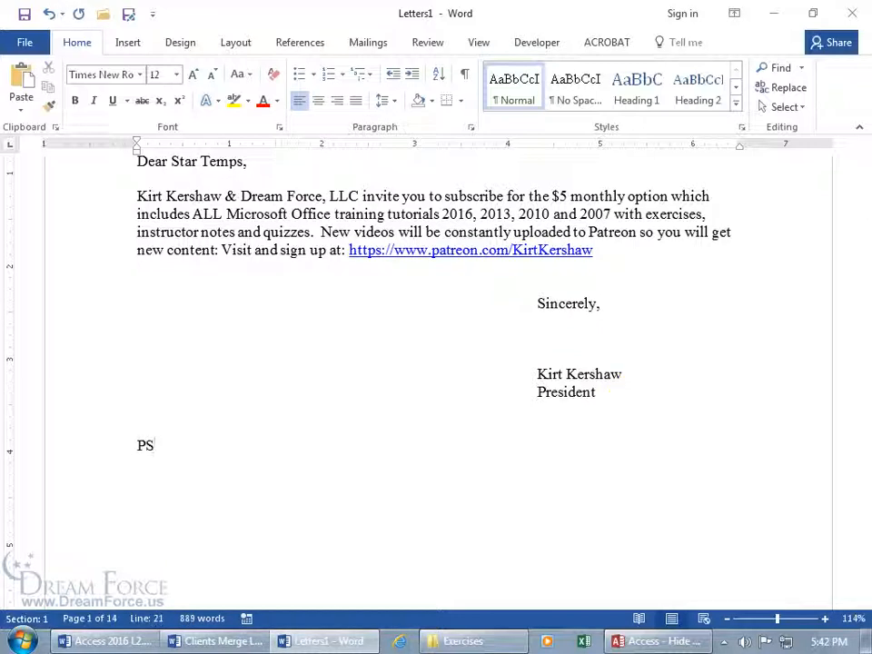
left_click(154, 445)
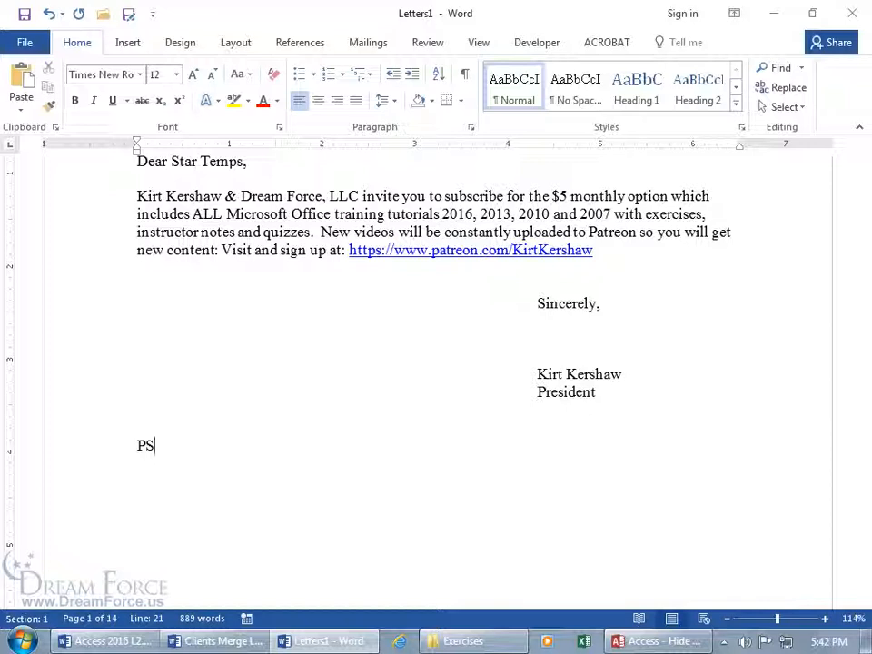
mouse_move(304, 380)
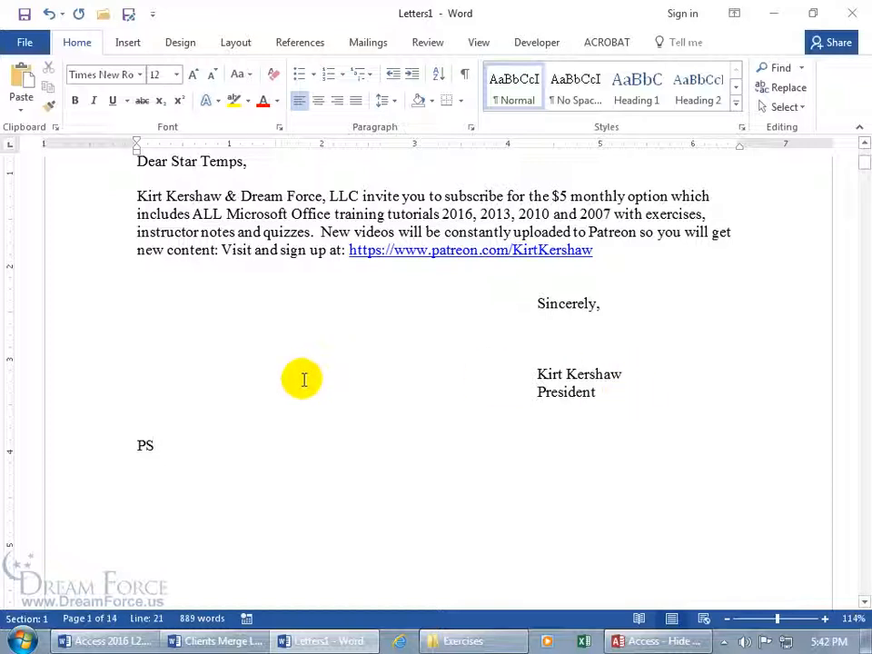
mouse_move(233, 196)
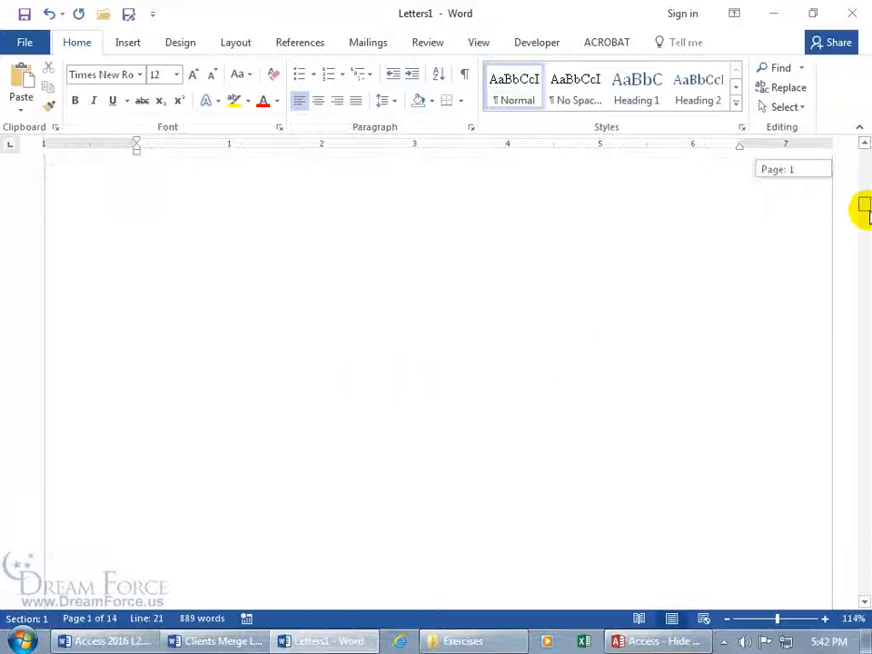
scroll("down", 3)
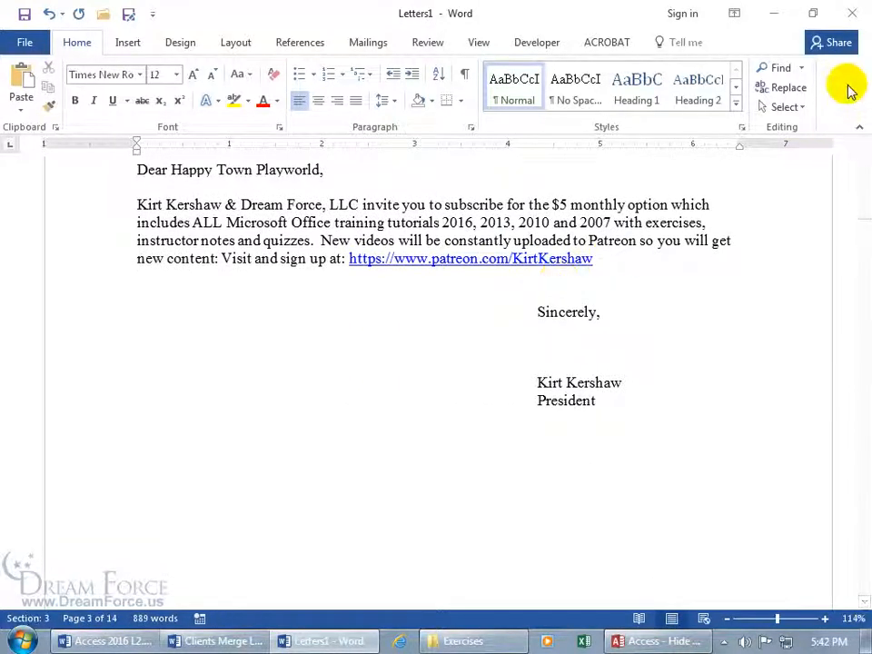
- Close the Letters1 window and choose Don't Save
left_click(851, 12)
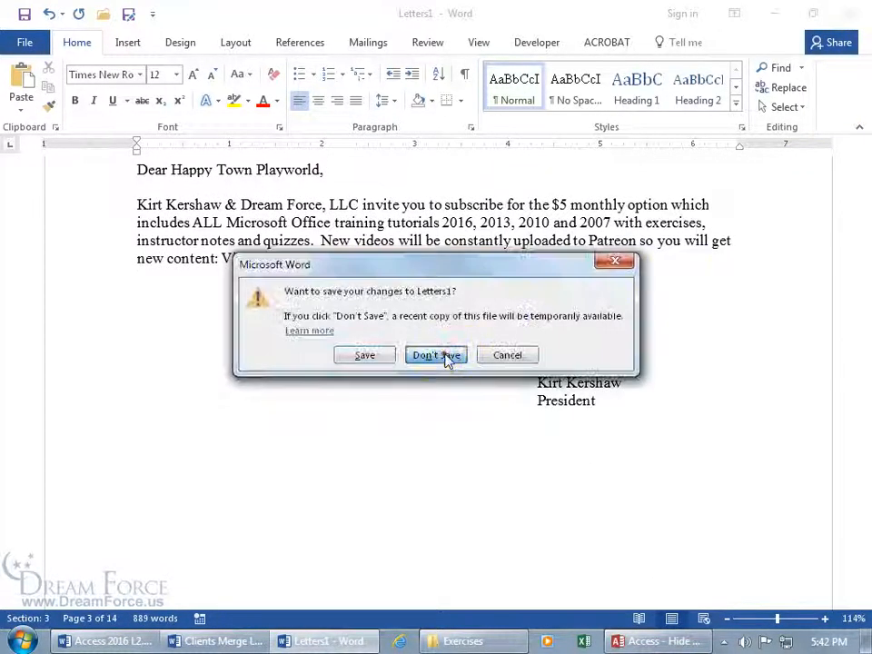
left_click(436, 355)
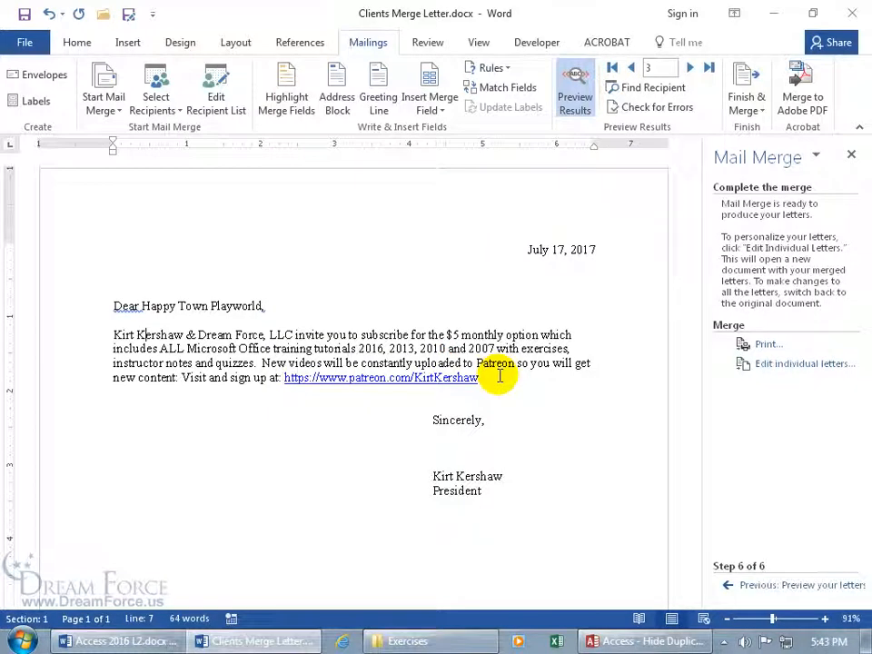
mouse_move(854, 16)
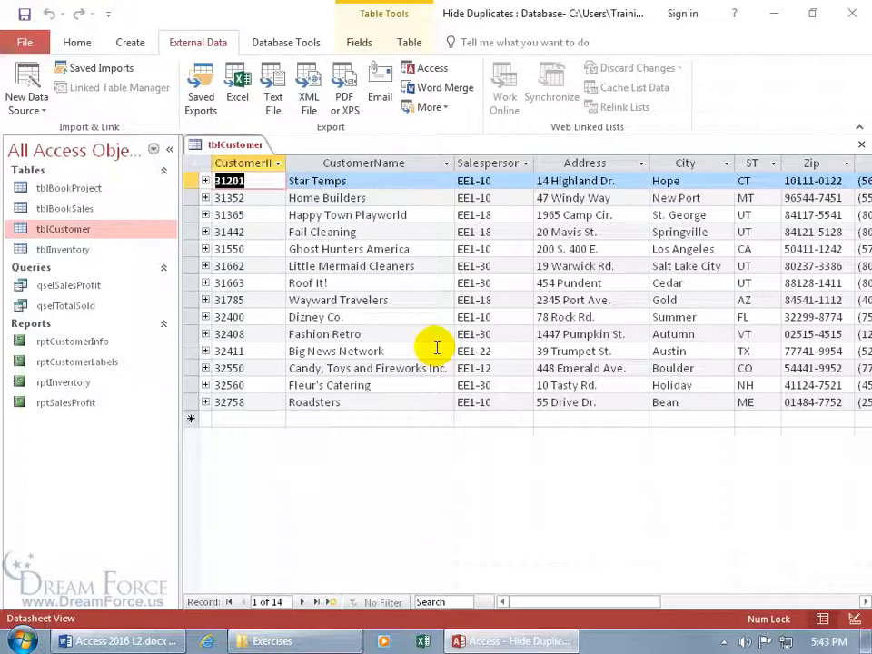
mouse_move(327, 477)
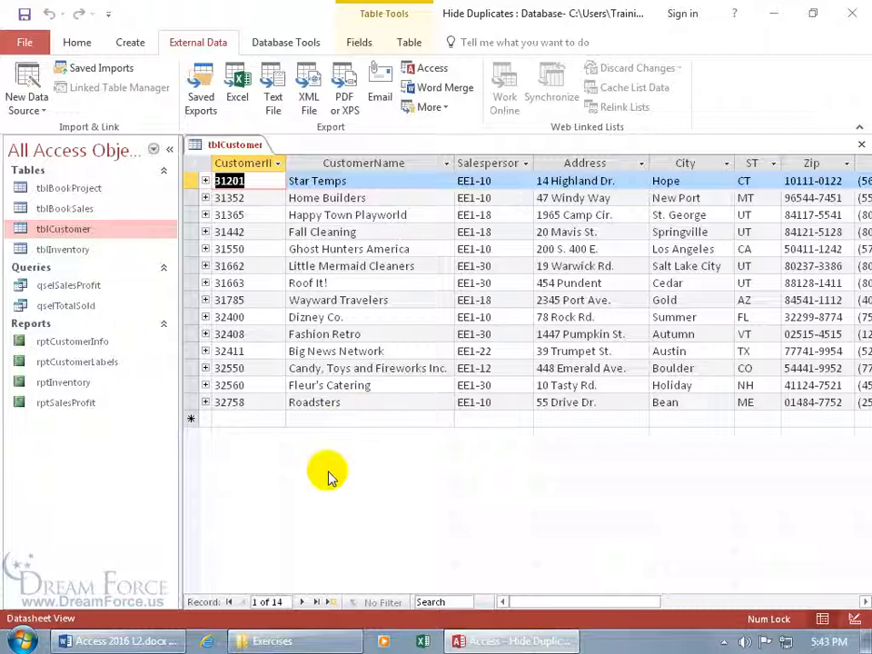
mouse_move(631, 376)
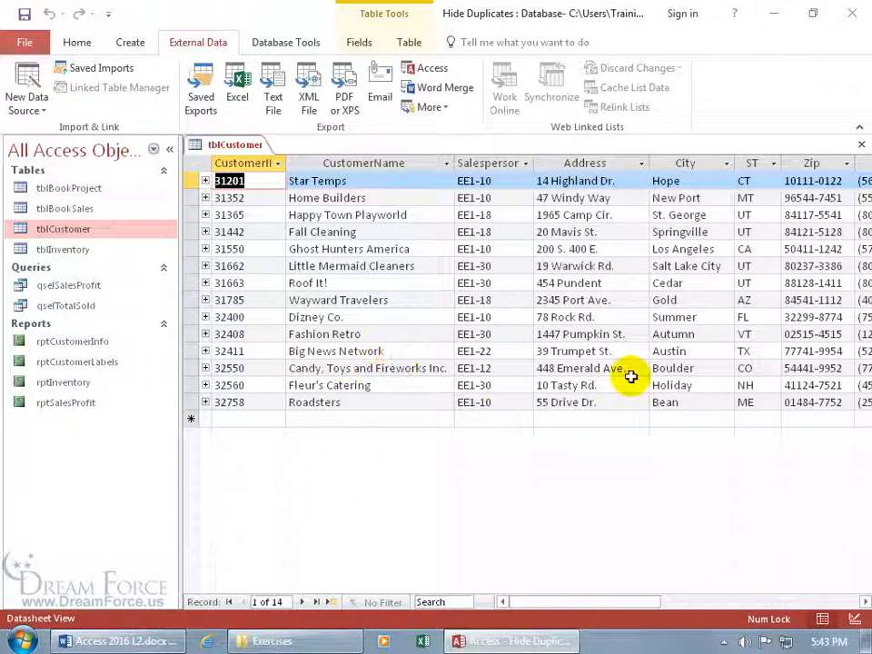
mouse_move(225, 125)
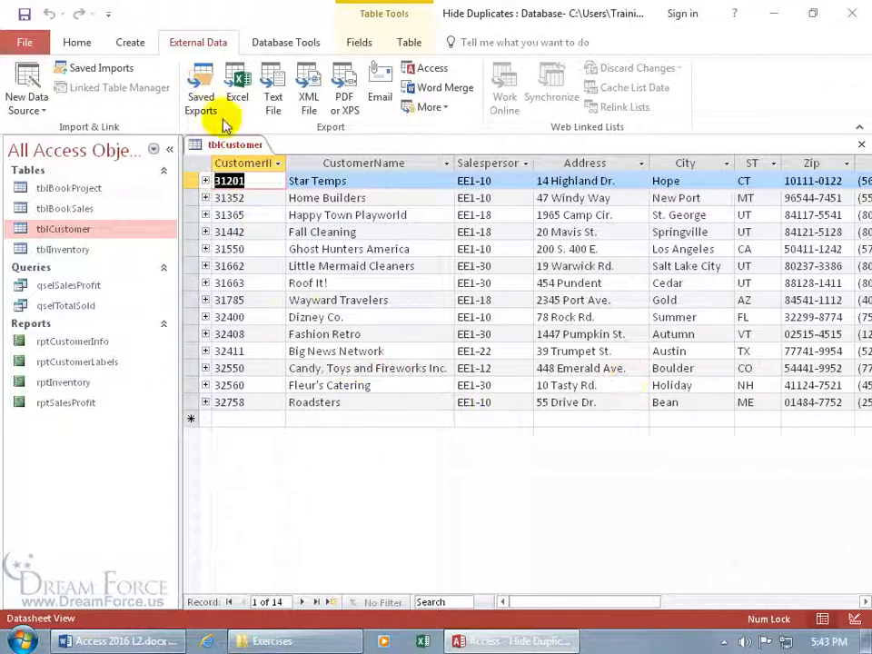